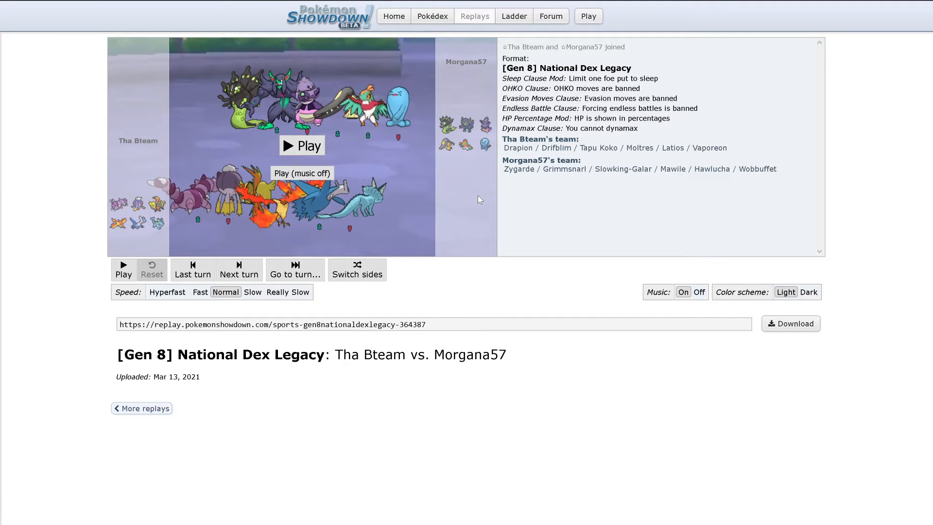
mouse_move(467, 251)
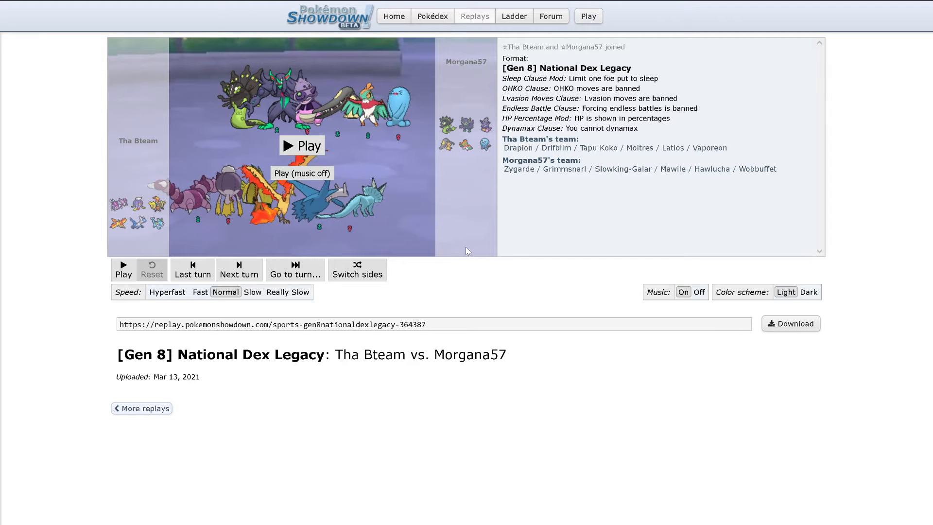
mouse_move(452, 305)
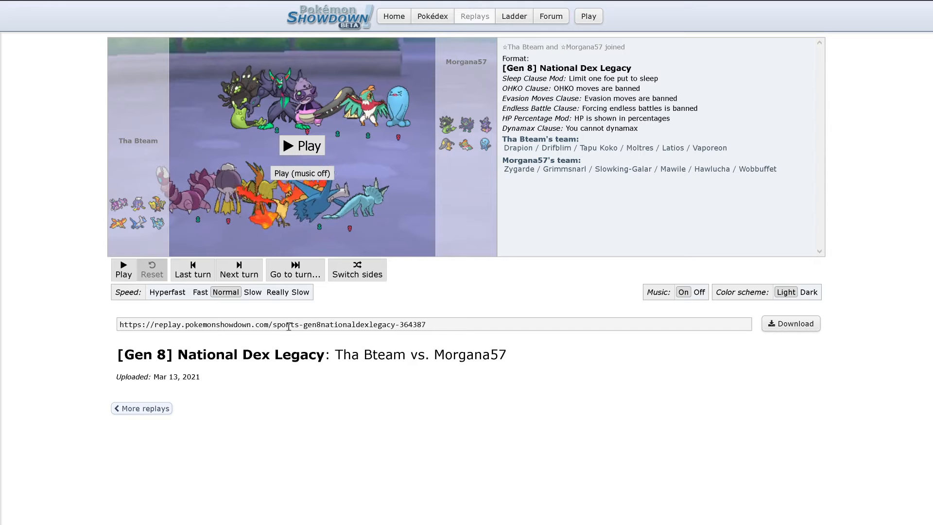
Set replay speed to Slow and start playback with music off
click(288, 292)
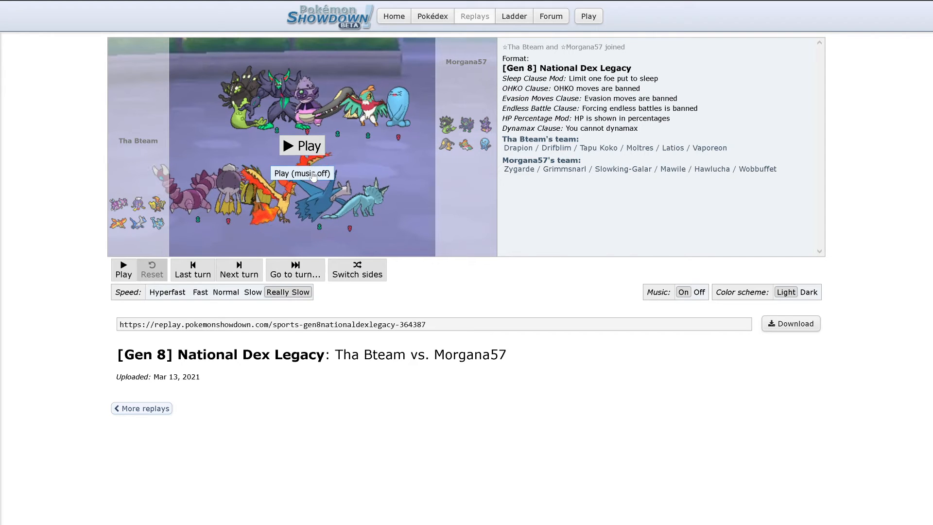
click(302, 145)
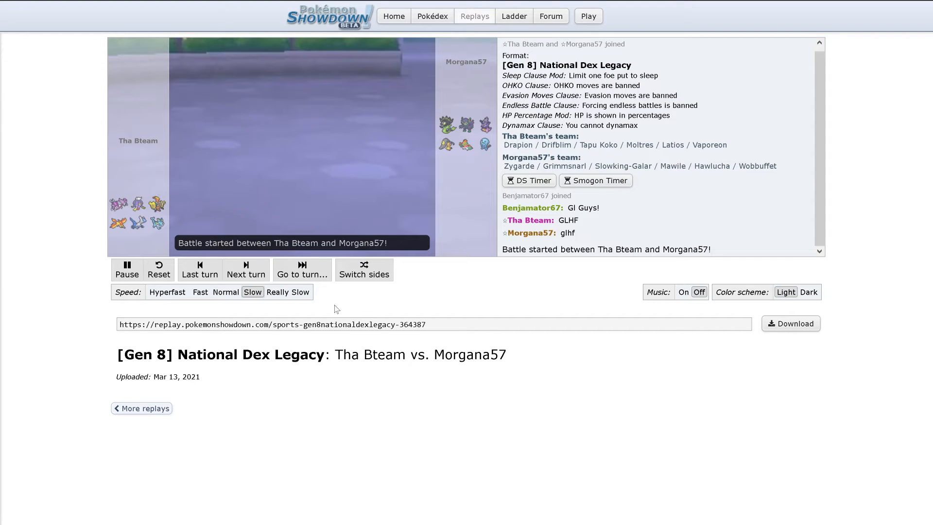
Watch the replay through turn 7, where Slowking-Galar QiQi sets up Trick Room
click(244, 269)
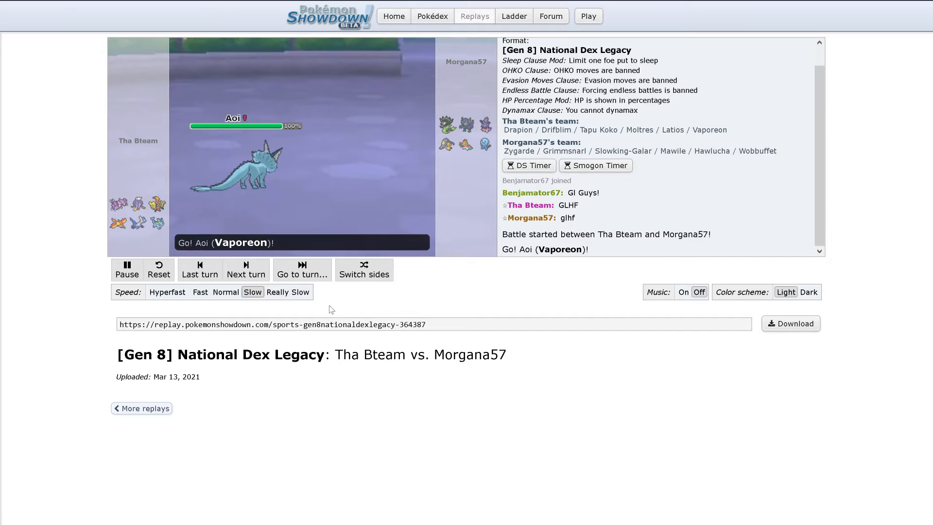
click(245, 269)
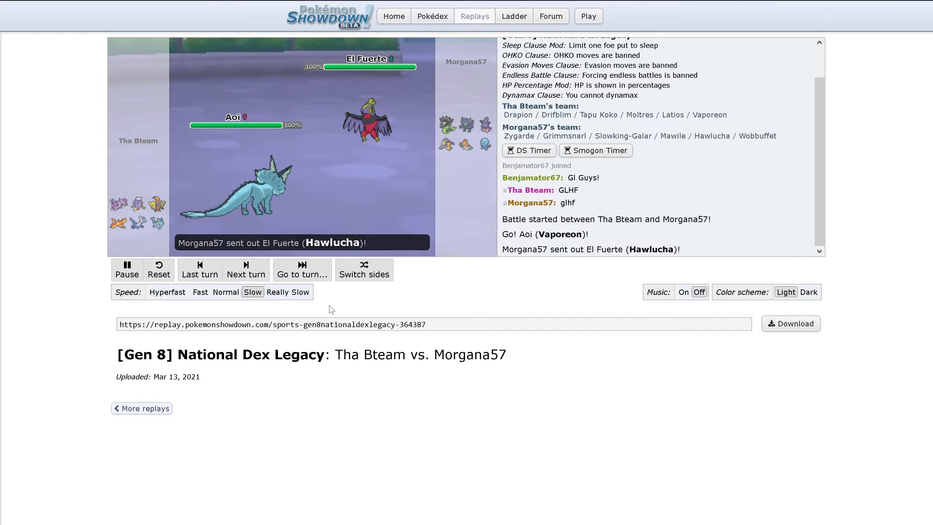
click(245, 269)
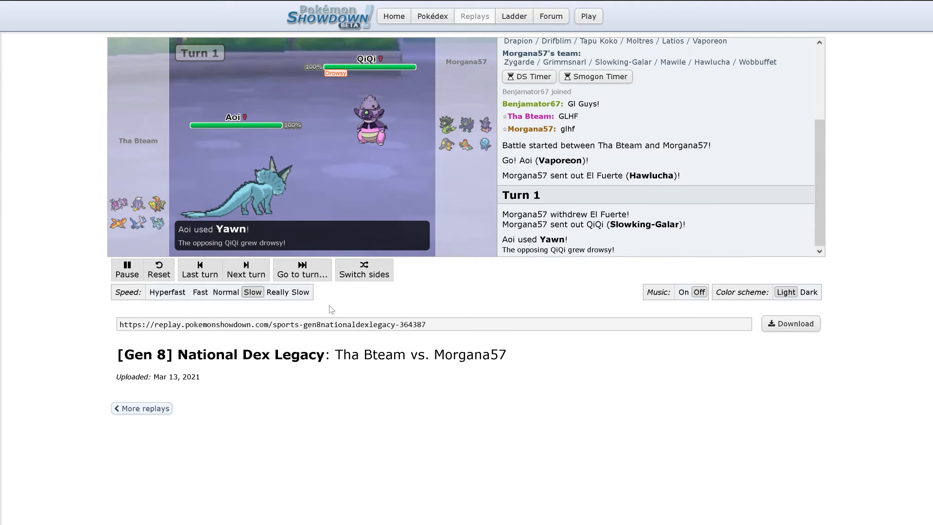
click(245, 268)
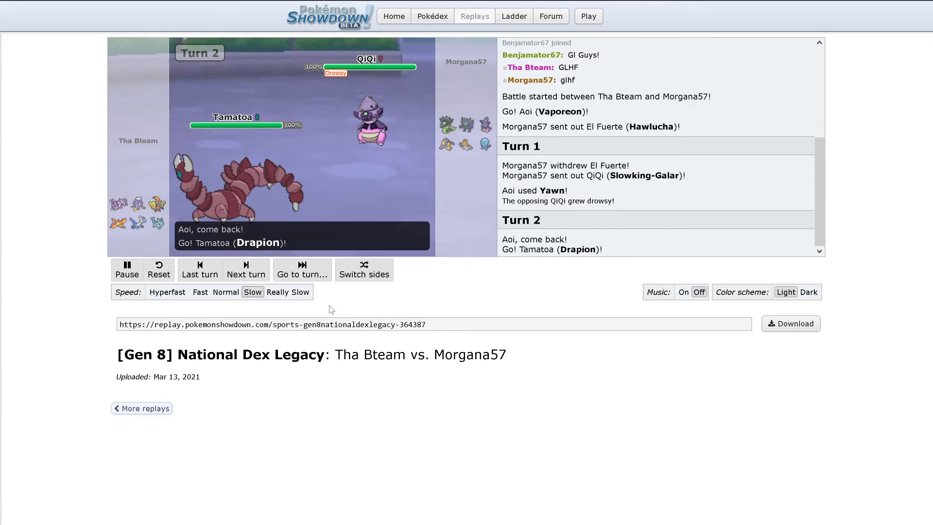
click(245, 269)
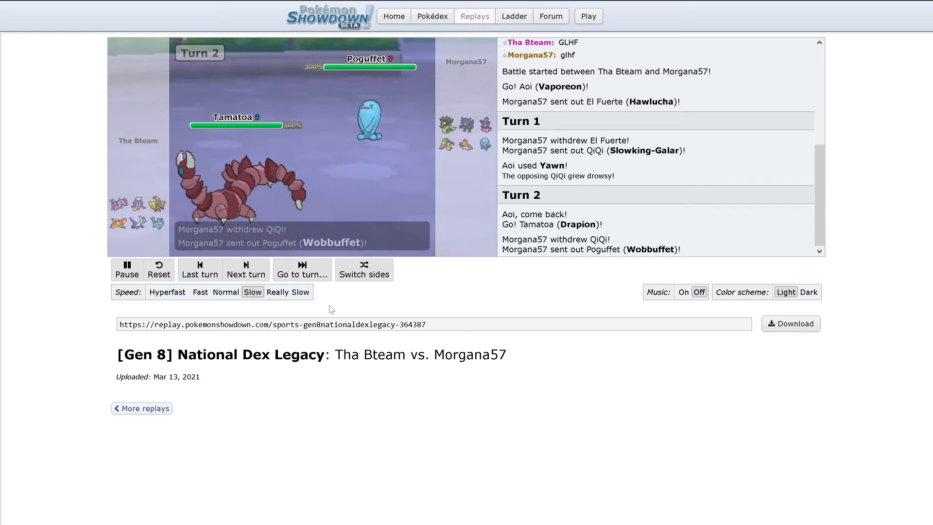
click(245, 270)
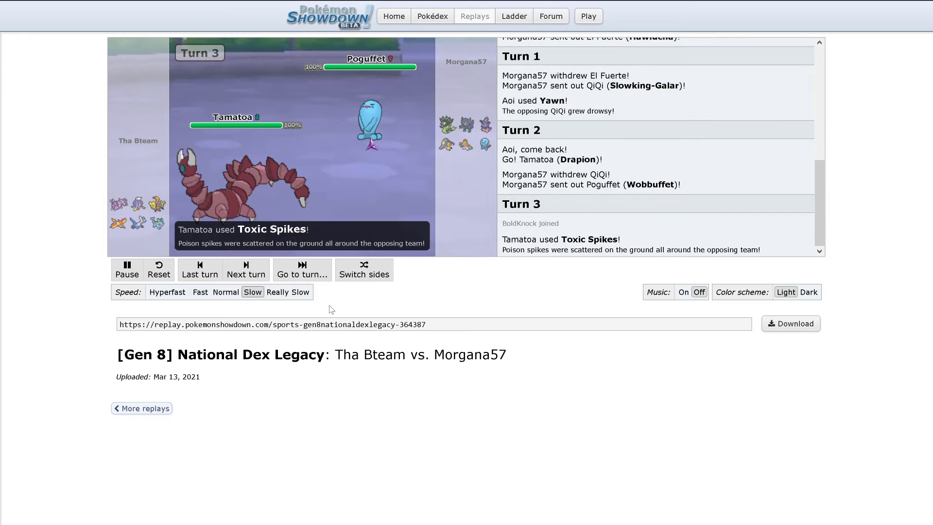
click(245, 269)
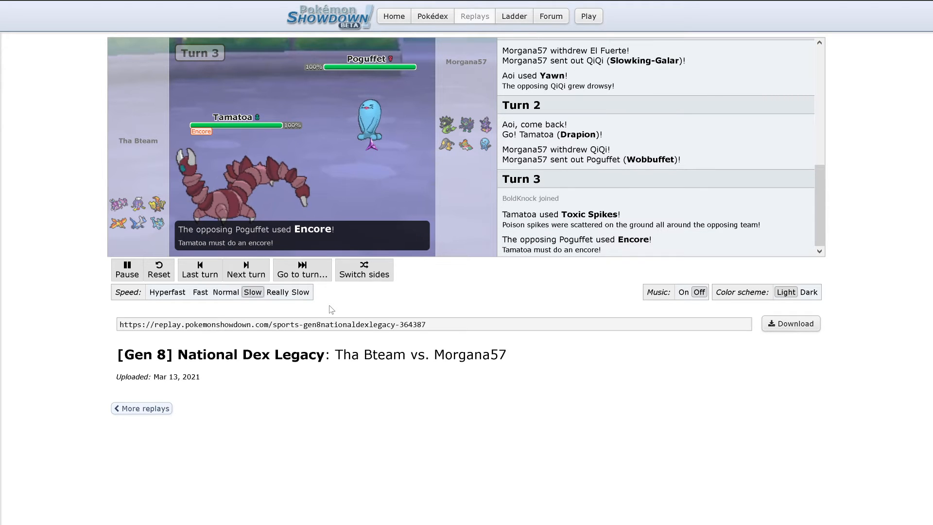
click(245, 270)
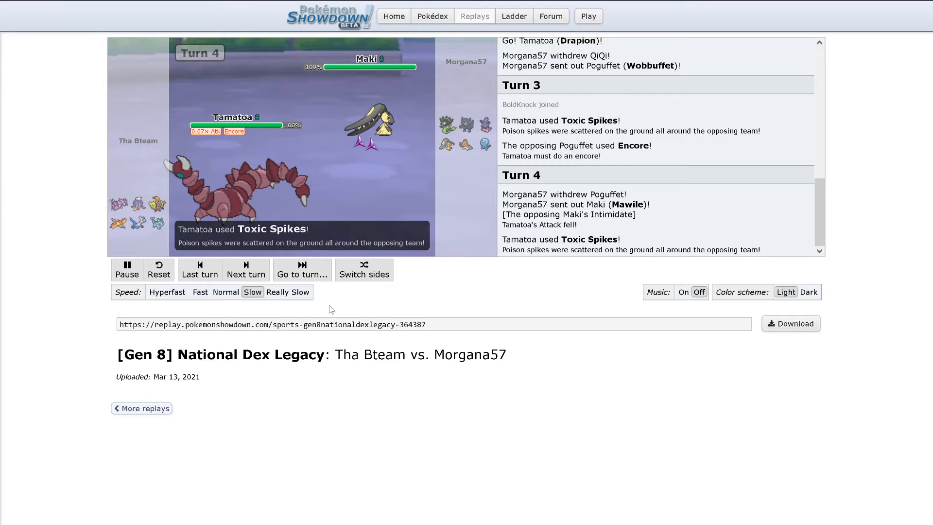
click(245, 270)
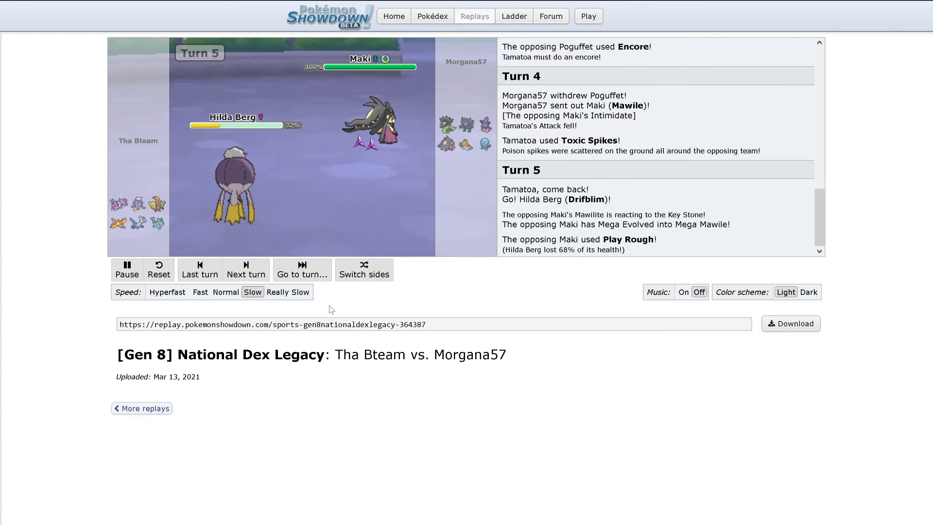
click(245, 269)
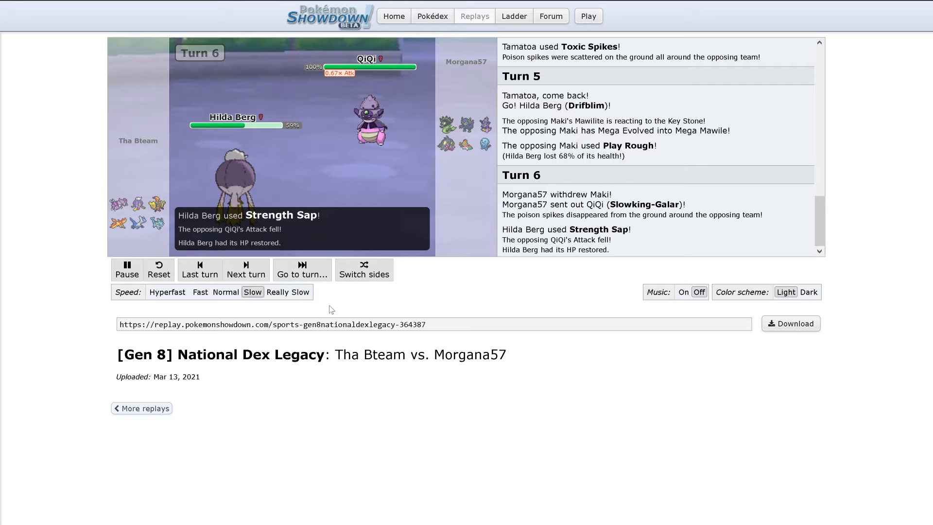
click(245, 268)
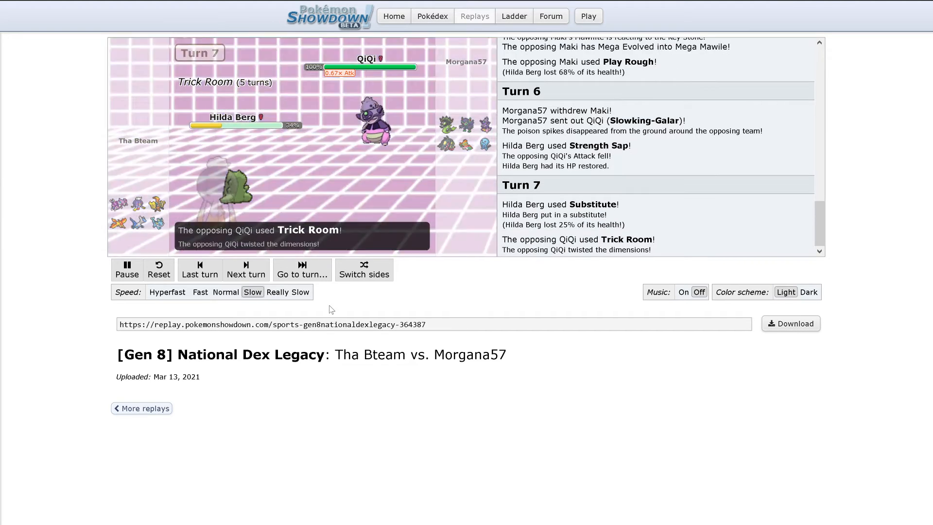
Play on to turn 12, after Tamatoa knocks off QiQi's Leftovers and Trick Room ends
click(245, 270)
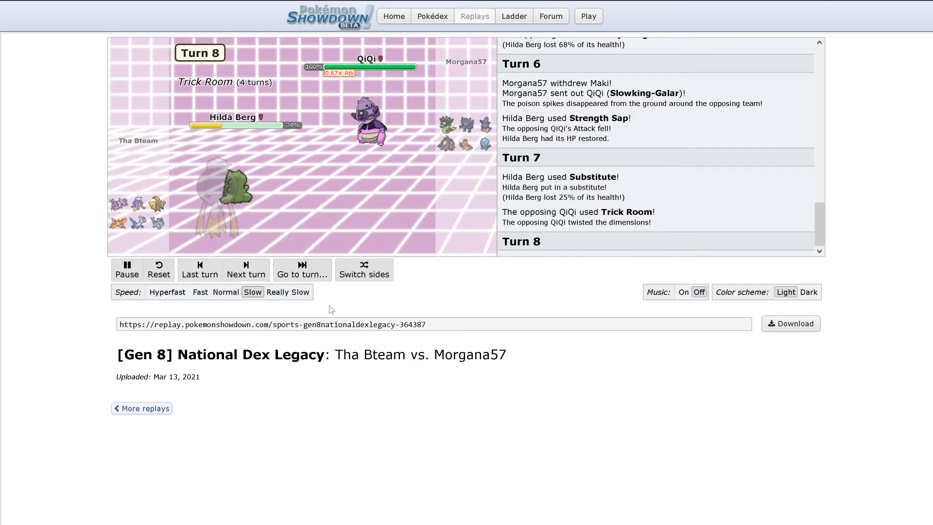
click(245, 269)
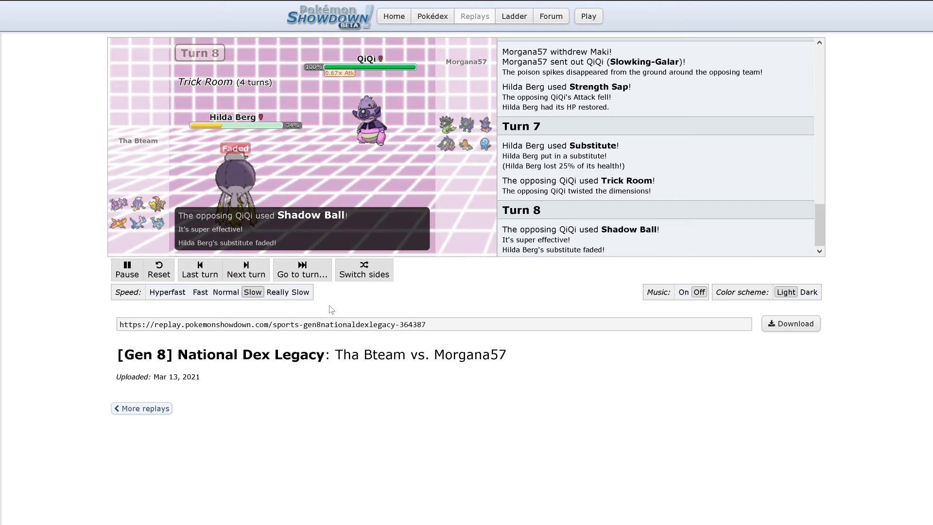
click(244, 269)
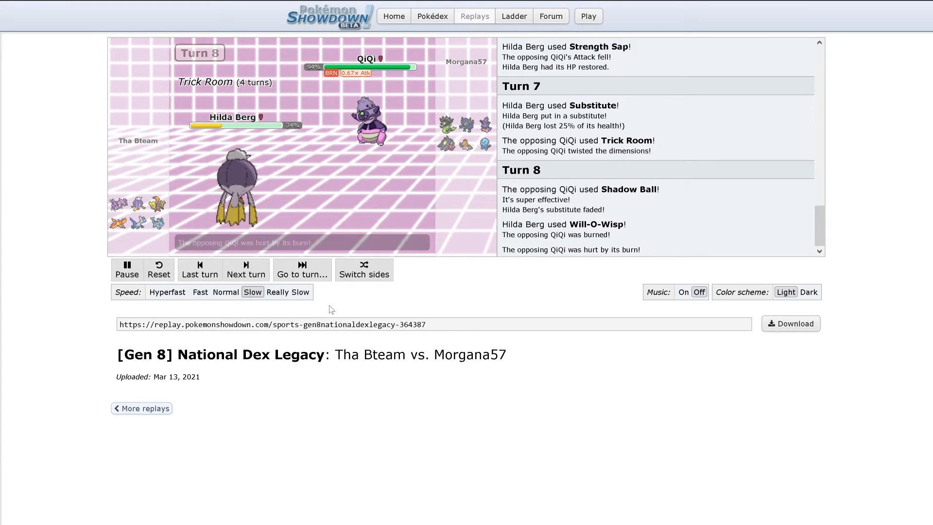
click(245, 270)
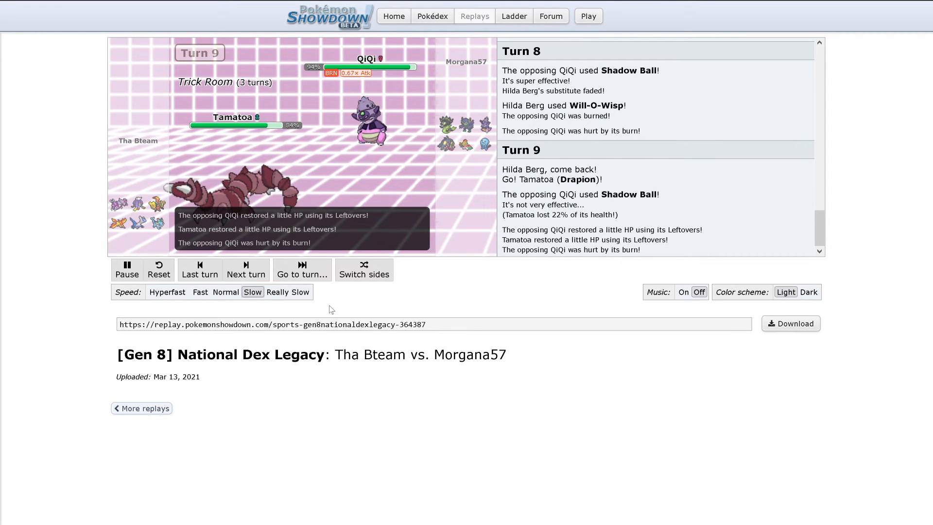
click(245, 269)
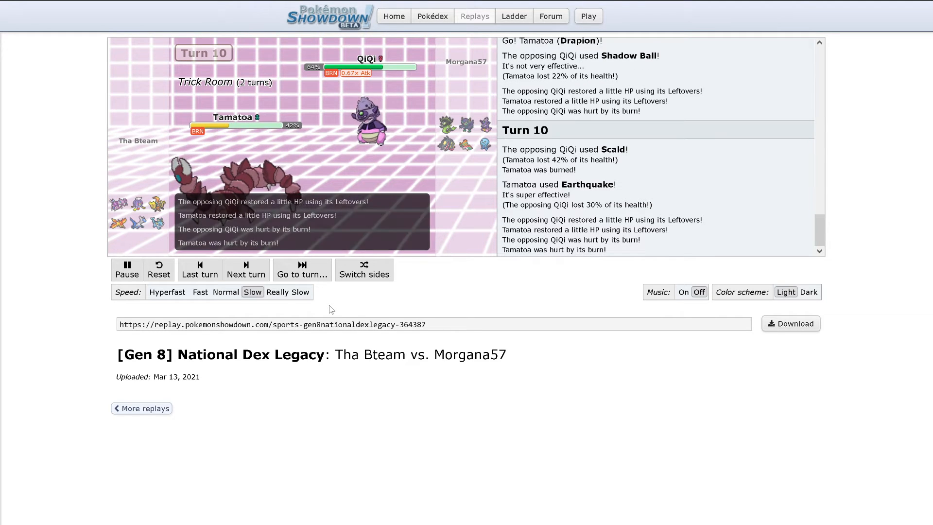
click(245, 269)
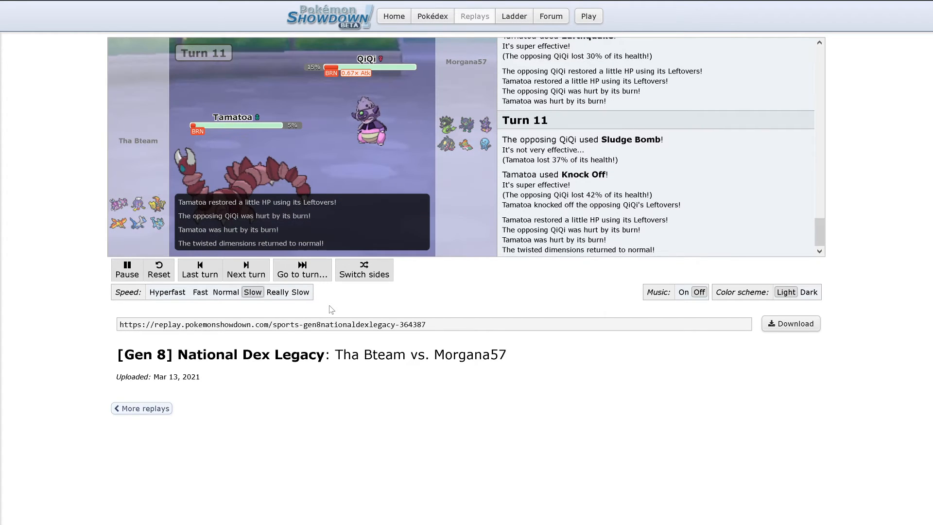
click(245, 269)
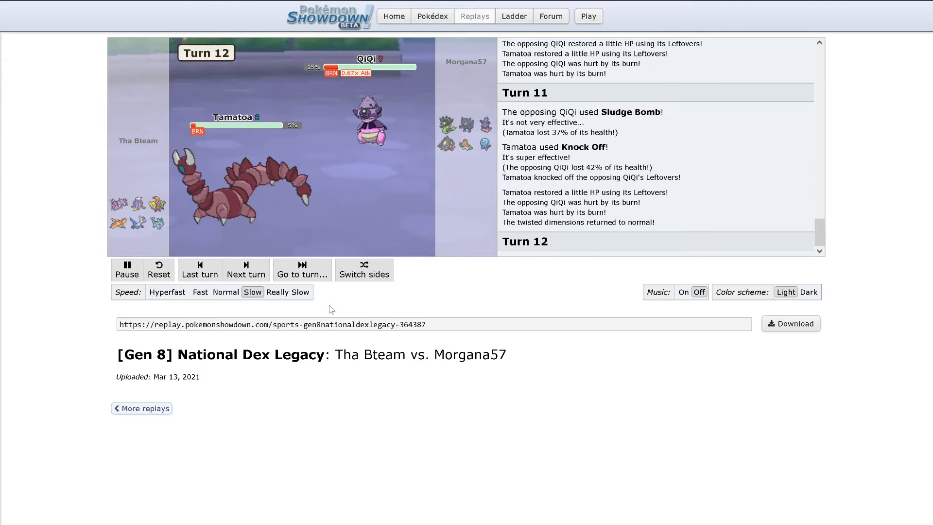
Advance to turn 16, where Zhongli's Thousand Arrows faints Tamatoa and Aoi (Vaporeon) enters
click(246, 269)
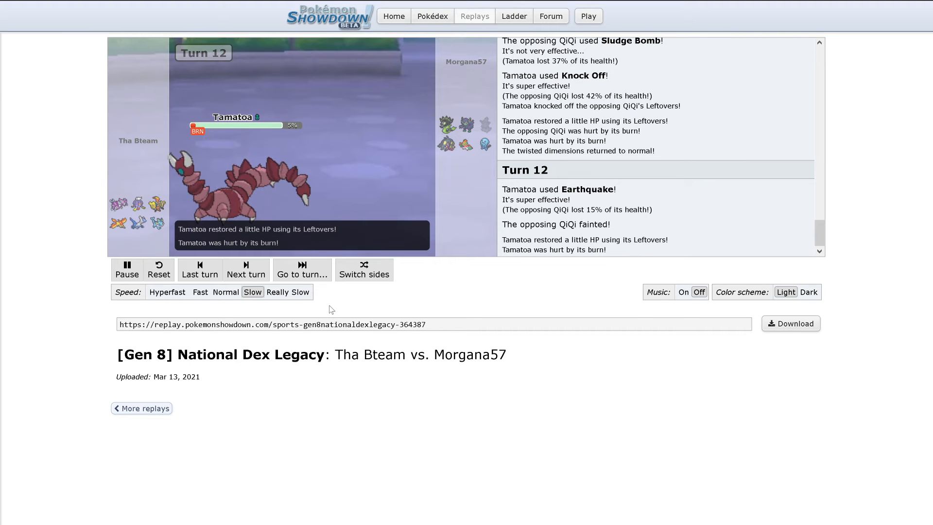
click(245, 268)
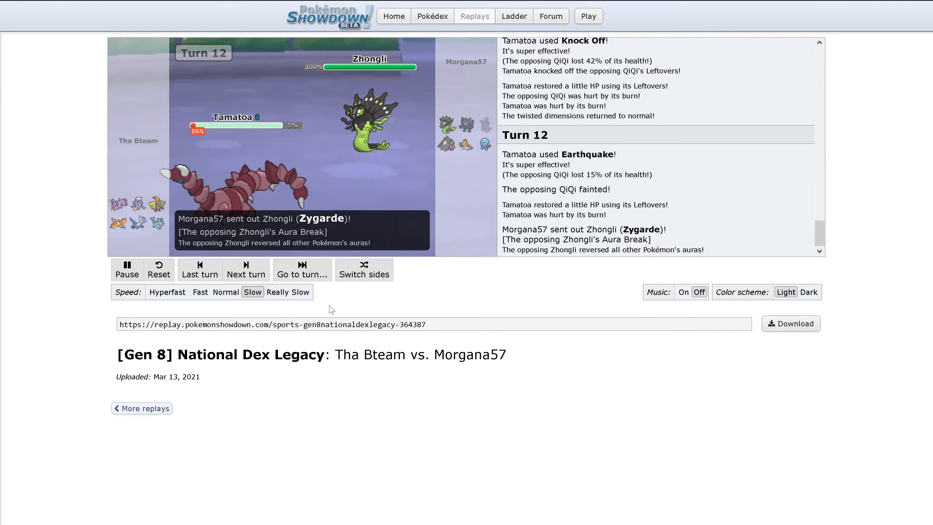
click(245, 269)
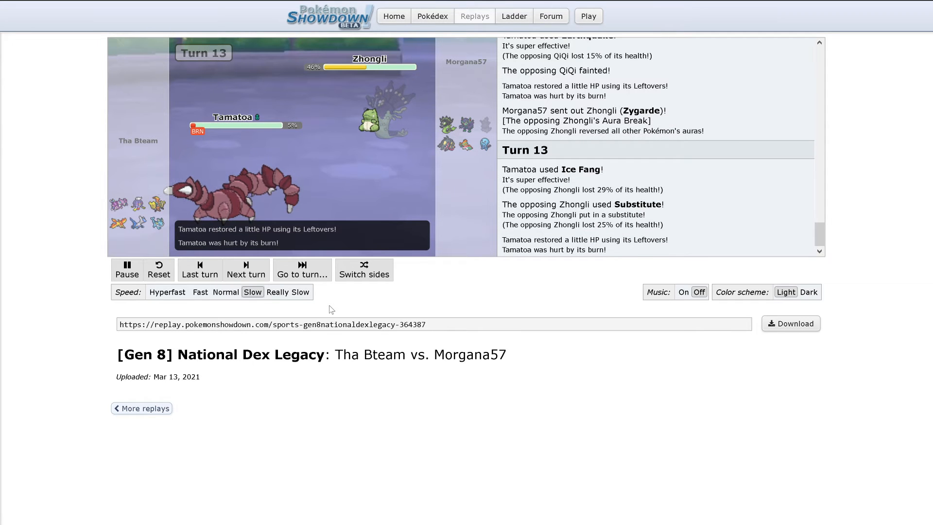
click(245, 268)
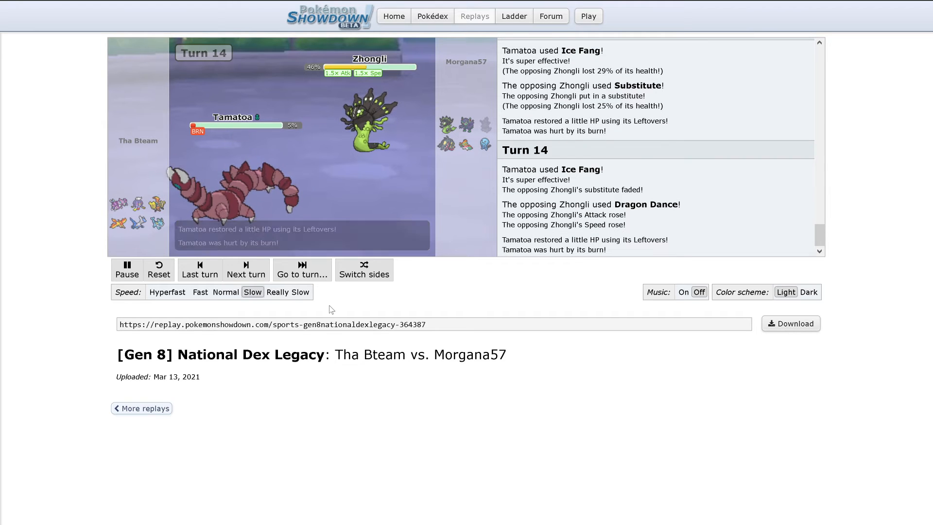
click(245, 269)
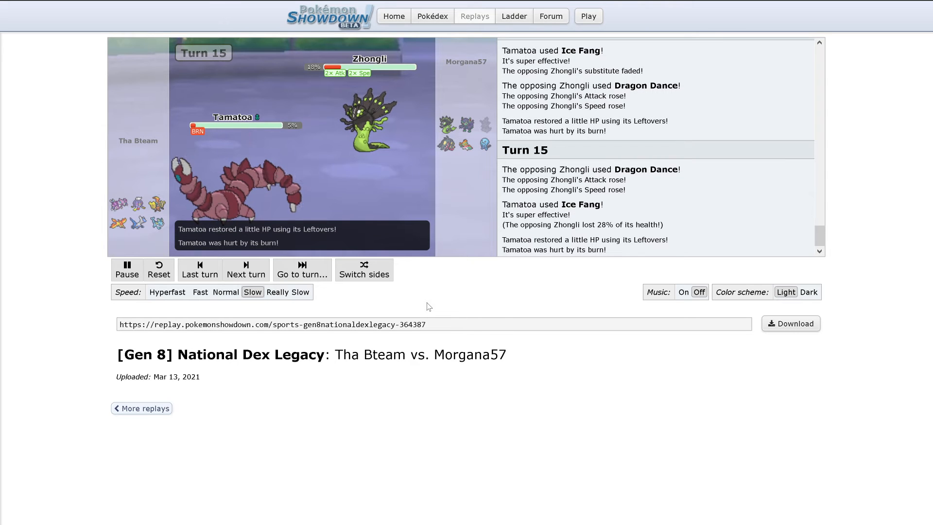
click(245, 269)
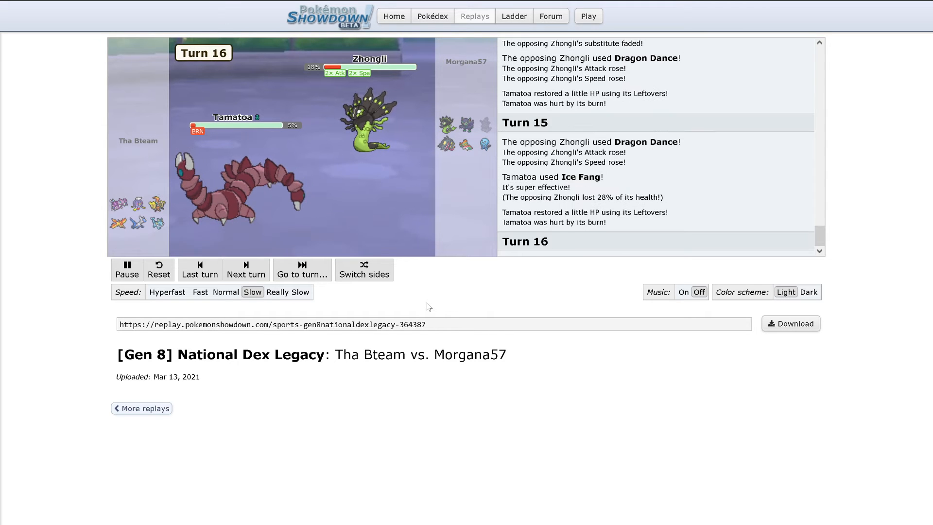
click(245, 269)
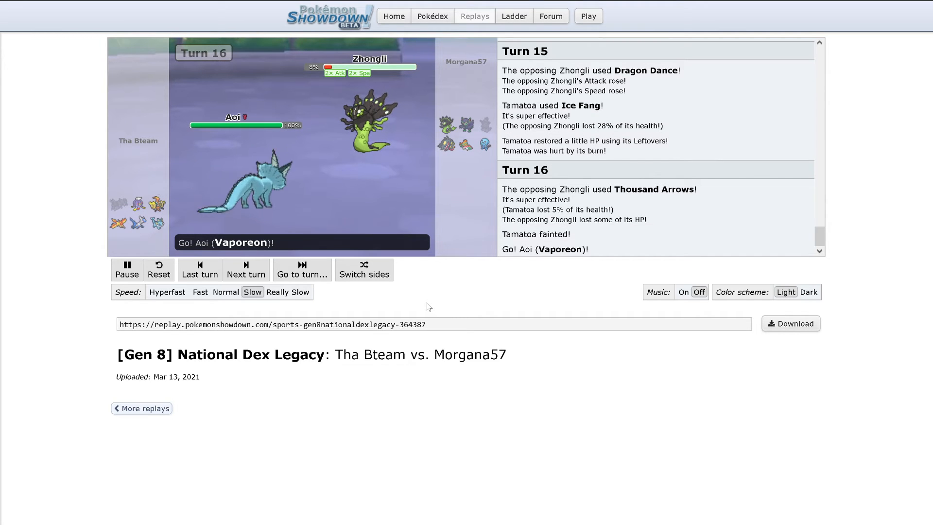
Play through turn 17 and pause at turn 18, Tapu Koko versus El Fuerte
click(245, 269)
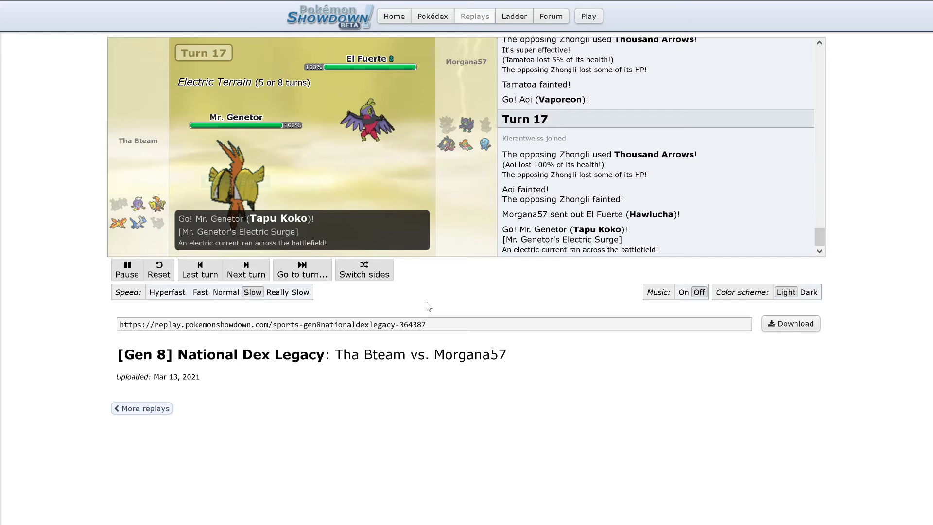
click(245, 269)
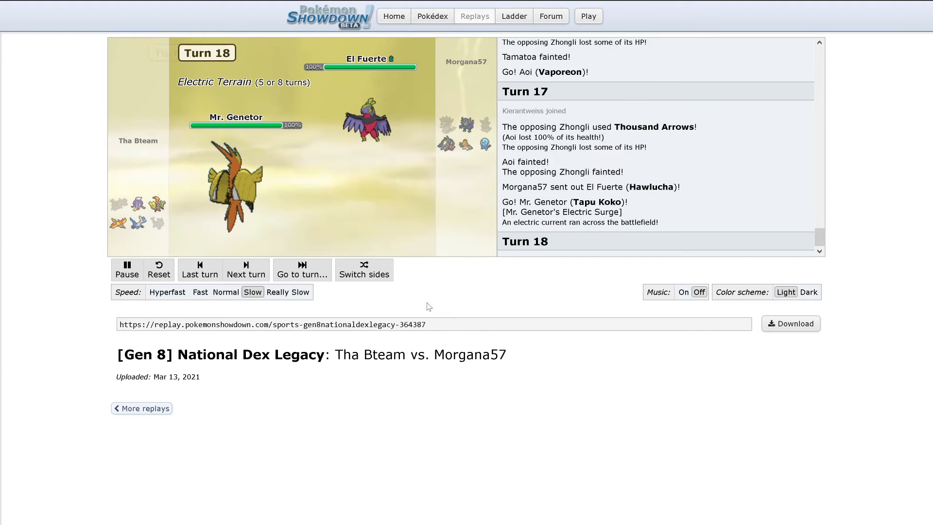
click(127, 269)
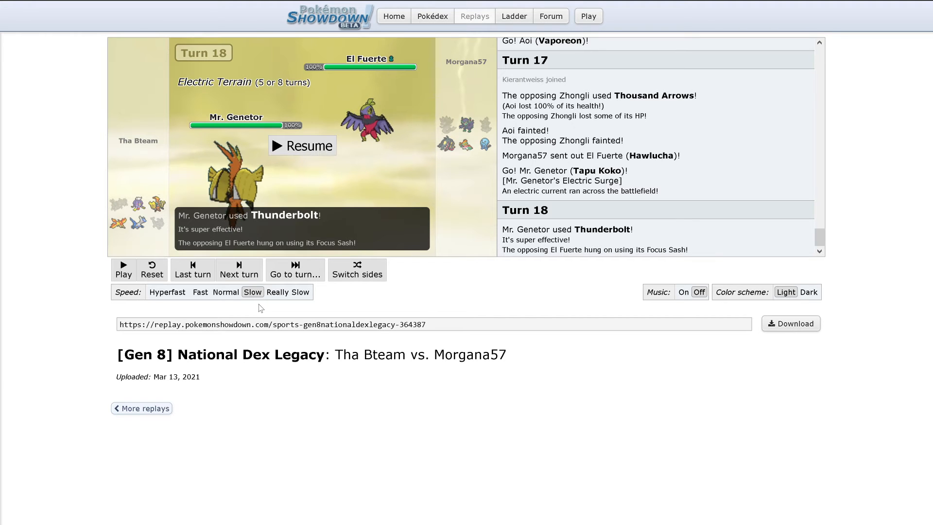
Resume playback until Mr. Genetor's Thunderbolt faints the paralyzed El Fuerte on turn 19
click(301, 145)
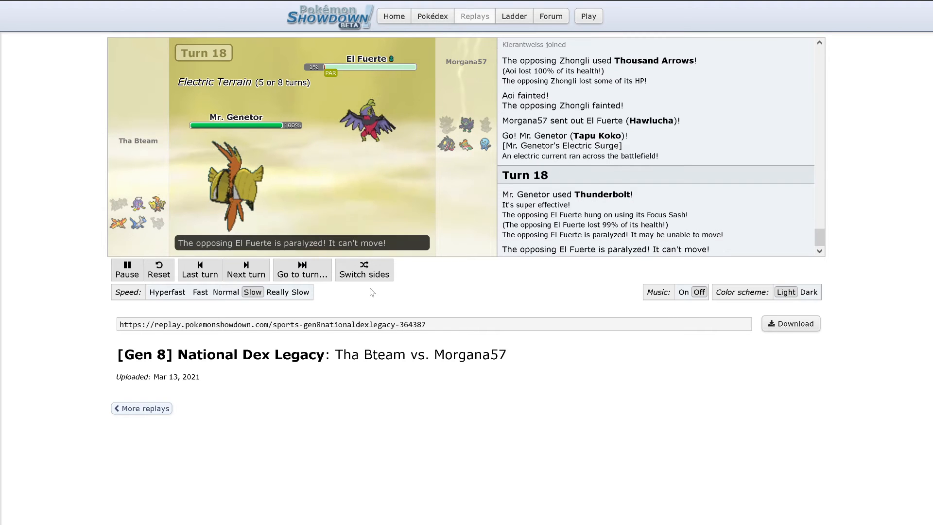
click(244, 269)
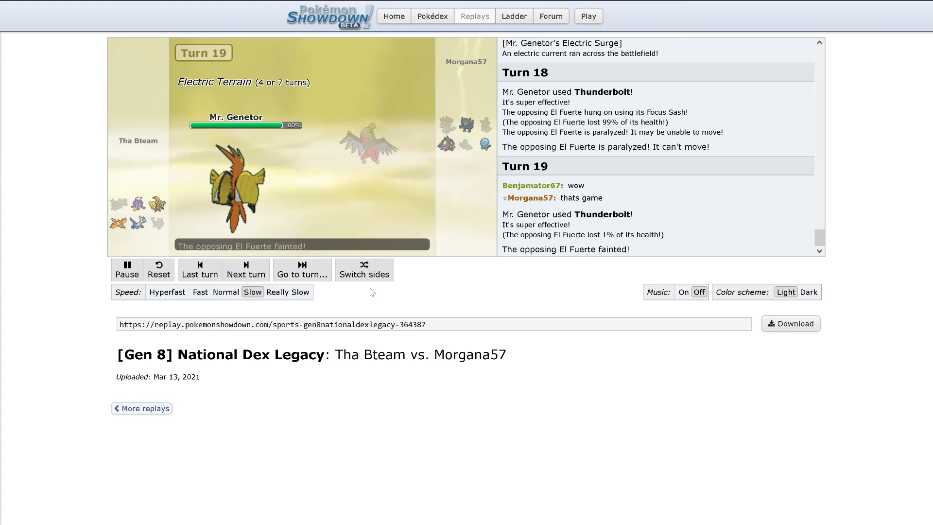
Continue to turn 20: Mr. Genetor U-turns to Hilda Berg and Mirror Coat fails
click(245, 269)
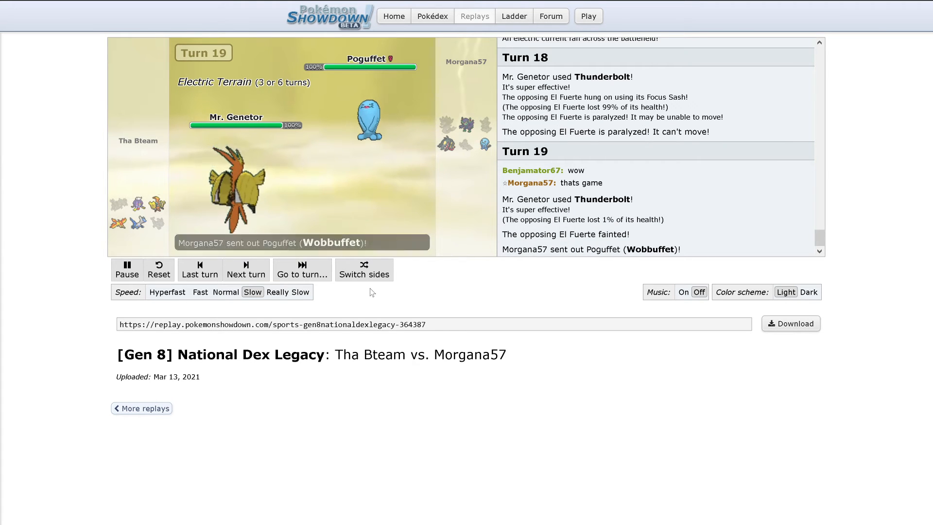
click(244, 270)
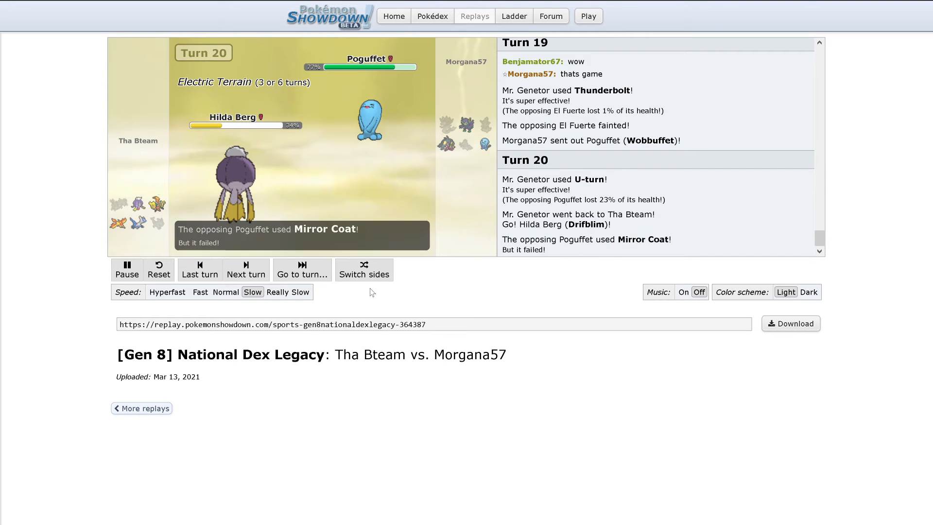
Watch turns 21–24 until Maki (Mawile-Mega) takes Hilda Berg's Shadow Ball on turn 25
click(245, 269)
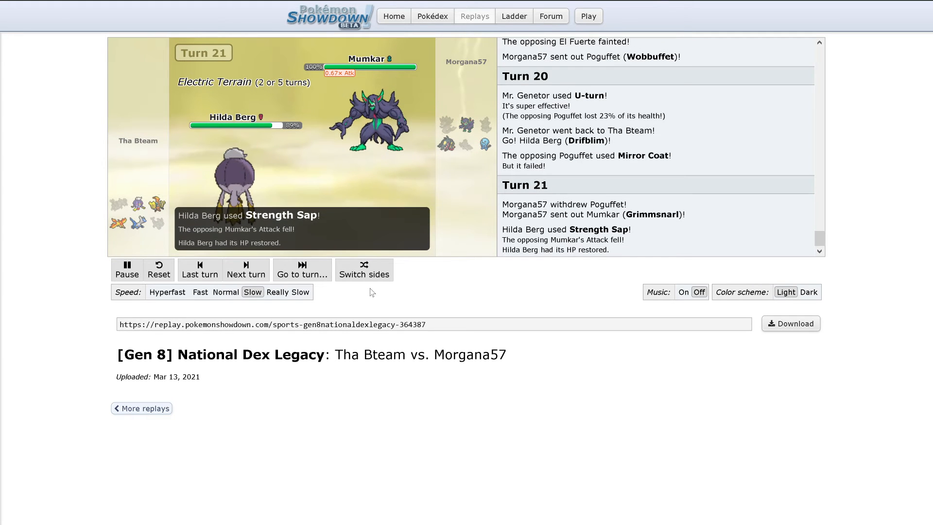
click(245, 269)
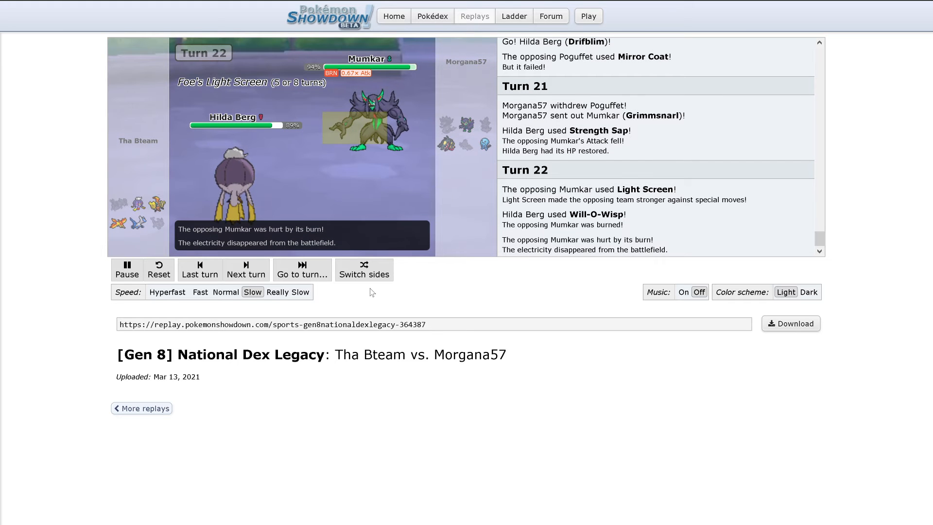
click(244, 270)
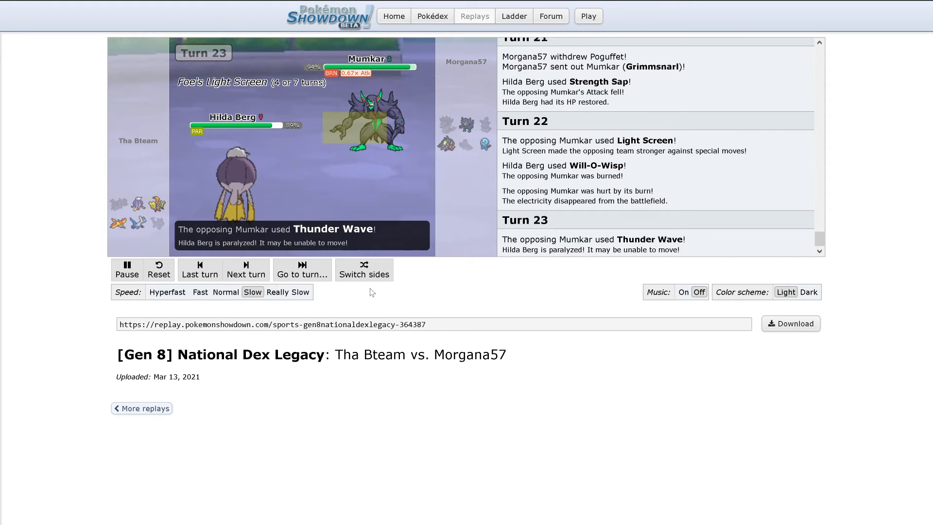
click(245, 269)
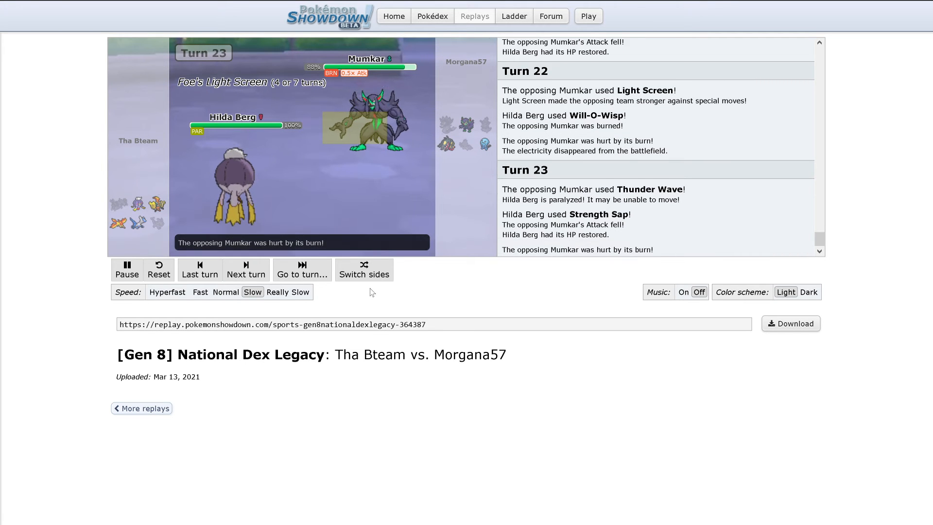
click(245, 269)
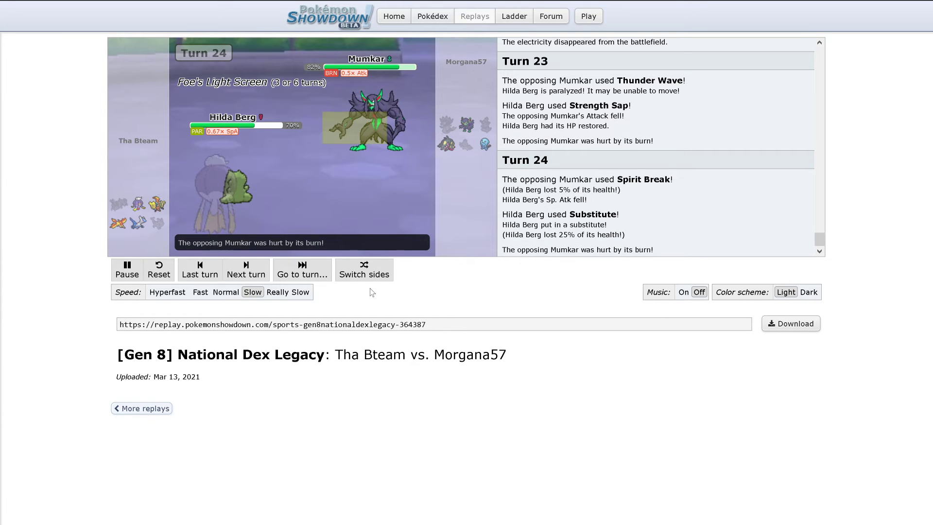
click(245, 269)
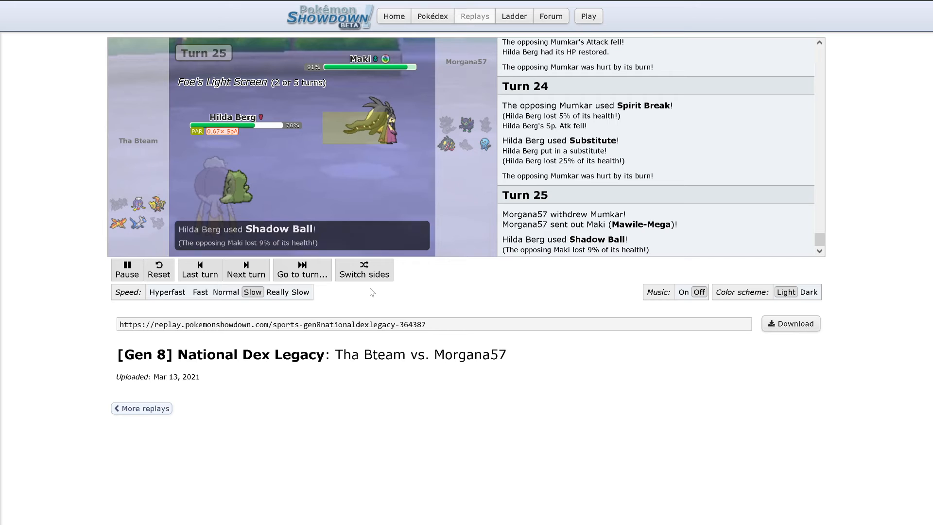
Advance to turn 28, where Knock Off faints Hilda Berg and U.S.S Anomaly (Latios) enters
click(245, 270)
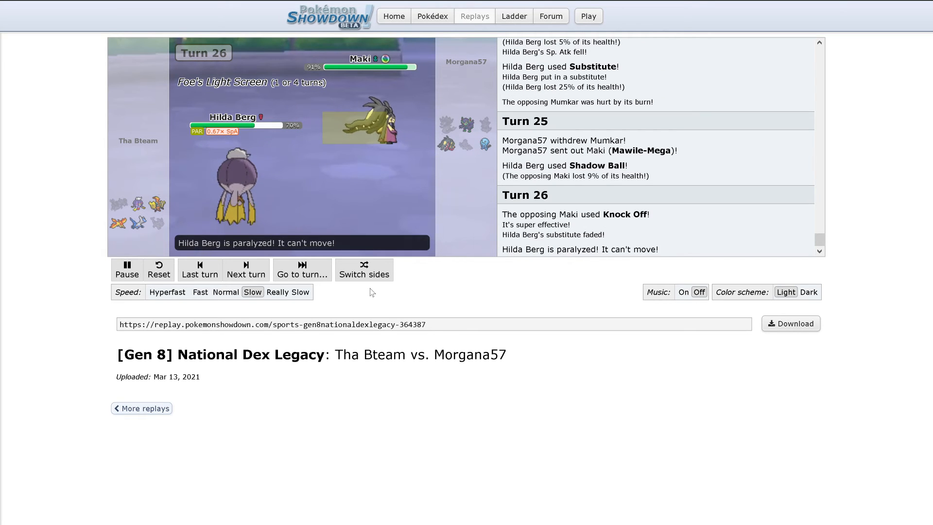
click(245, 269)
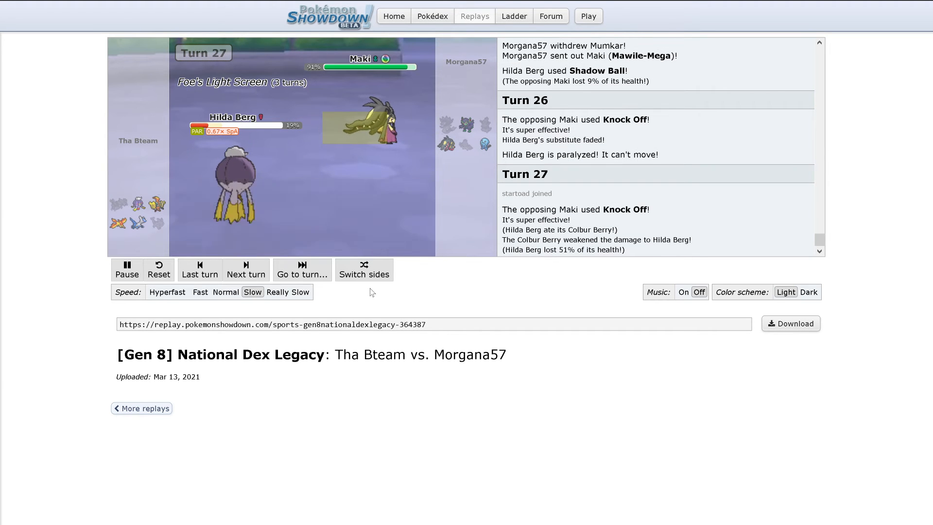
click(245, 269)
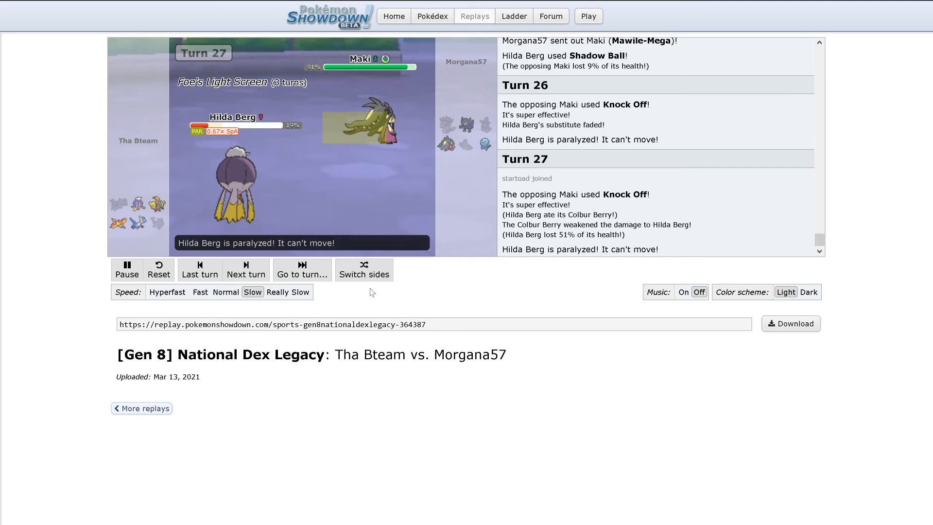
click(245, 269)
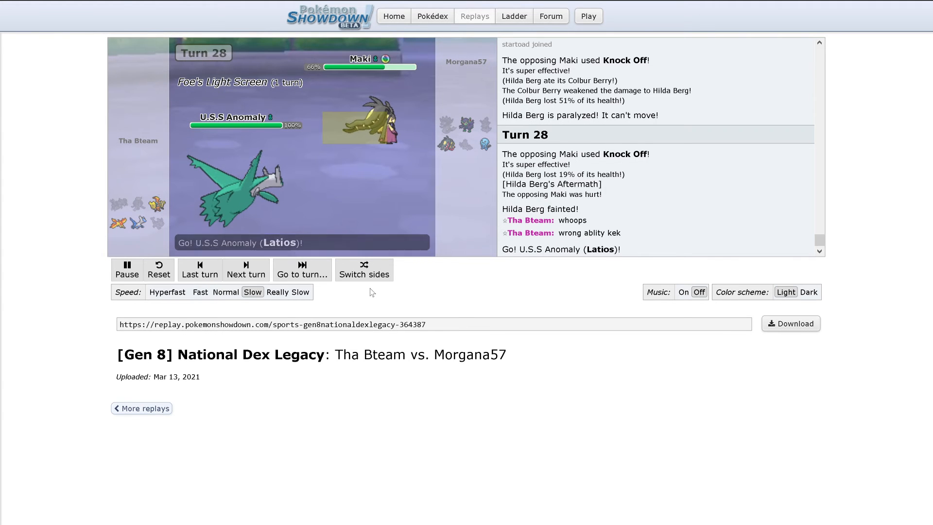
Play to turn 33: Mystical Fire fells Maki and Dyna Blade (Moltres) switches in
click(245, 270)
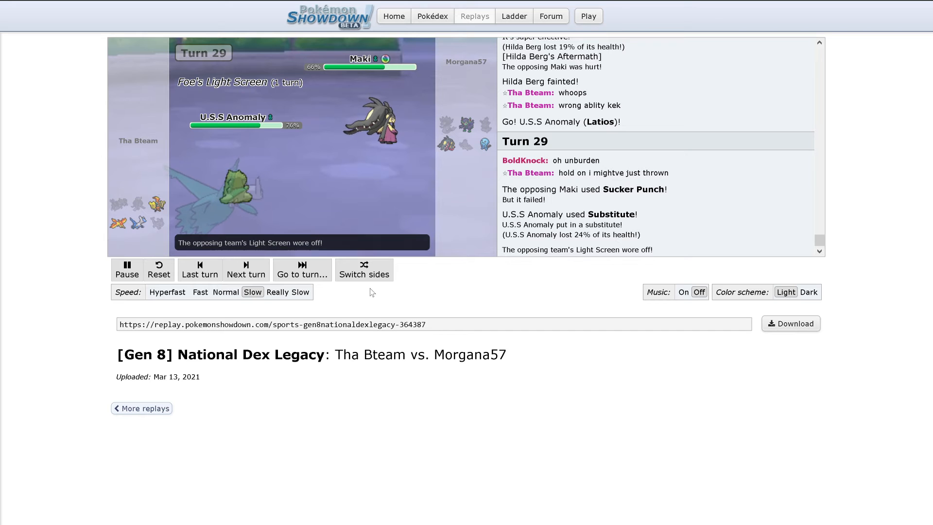
click(245, 269)
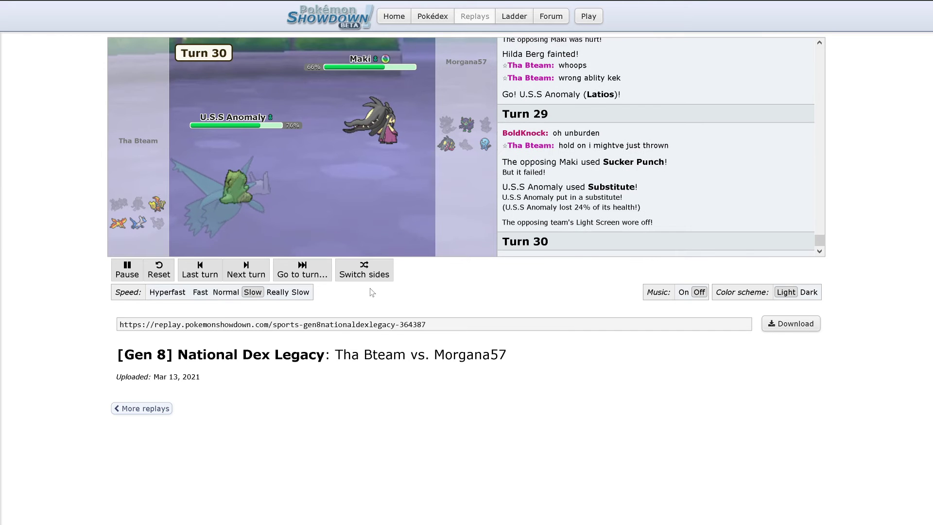
click(245, 269)
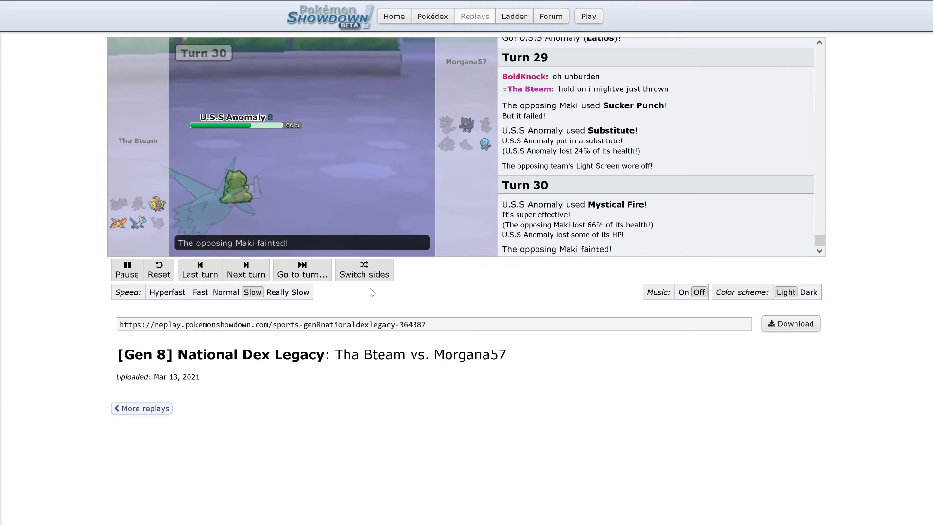
click(245, 270)
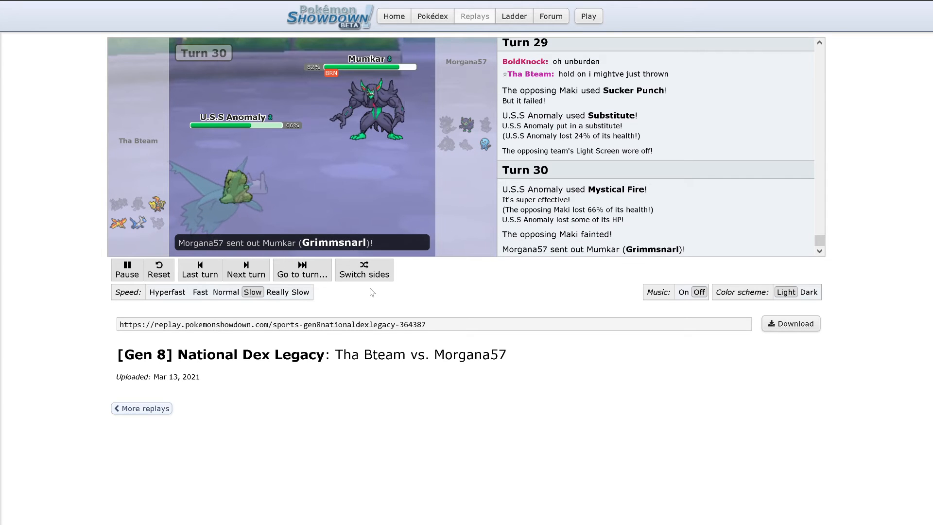
click(245, 269)
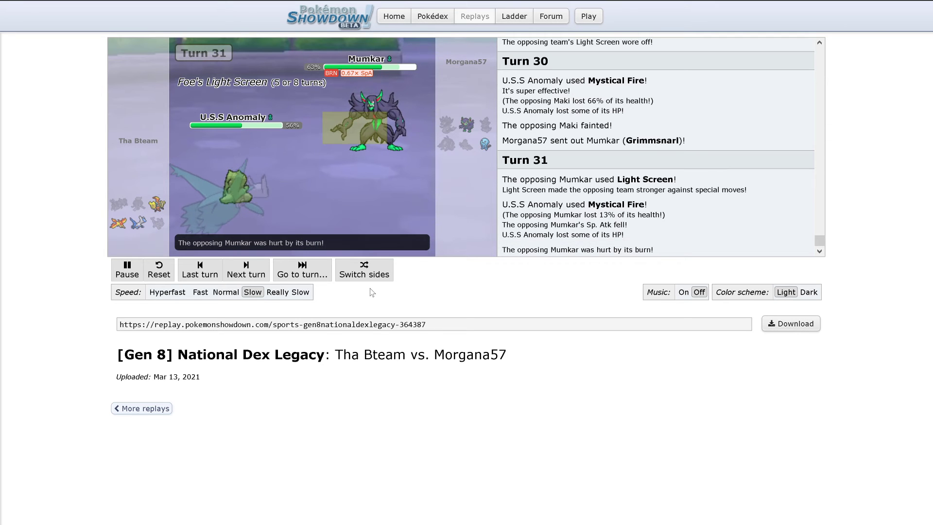
click(245, 270)
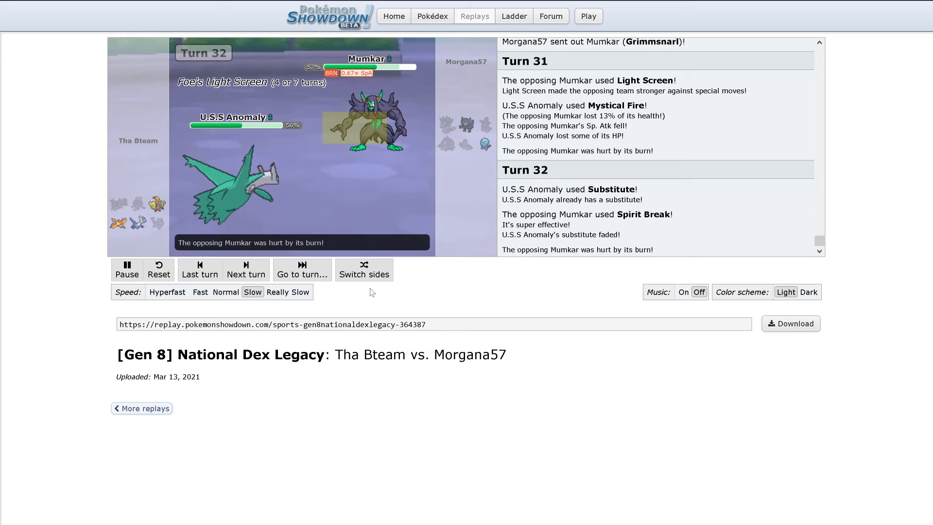
click(245, 269)
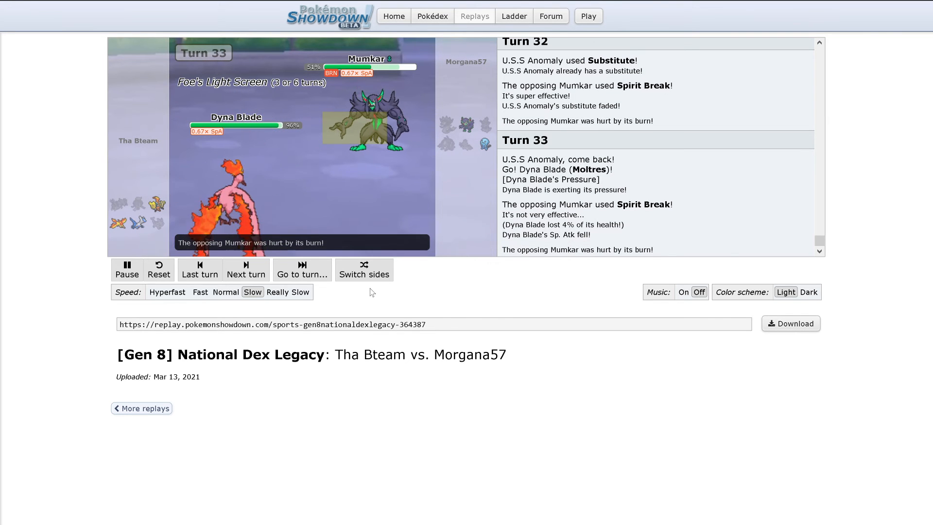
Step the replay through turns 34–39 until Mumkar returns and Light Screen wears off
click(245, 269)
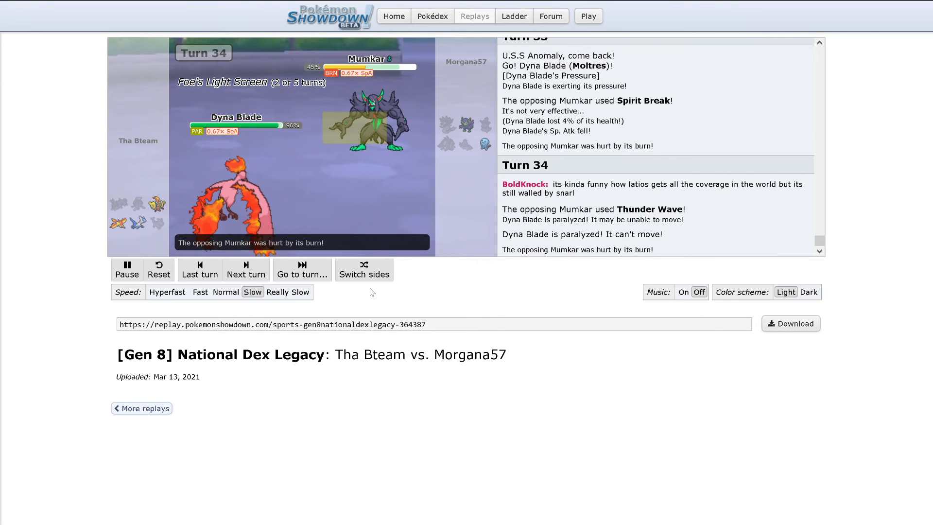
click(245, 269)
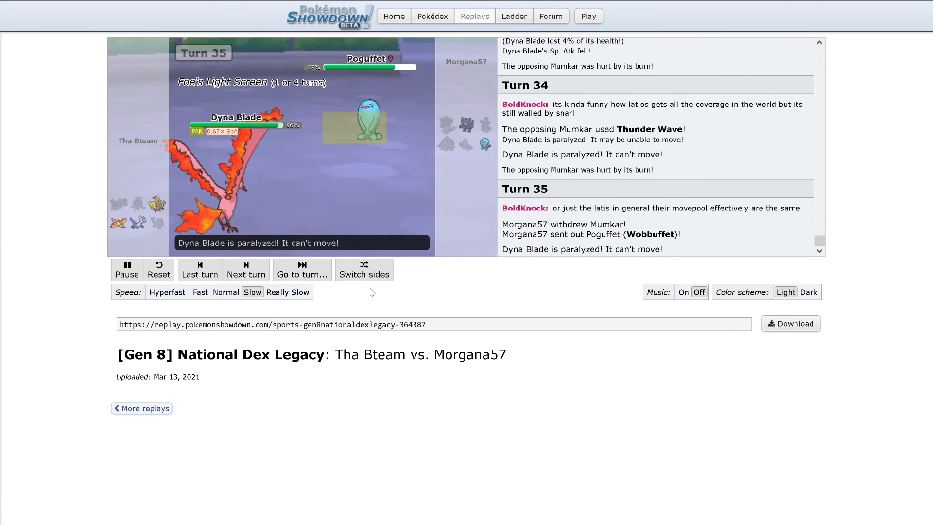
click(245, 269)
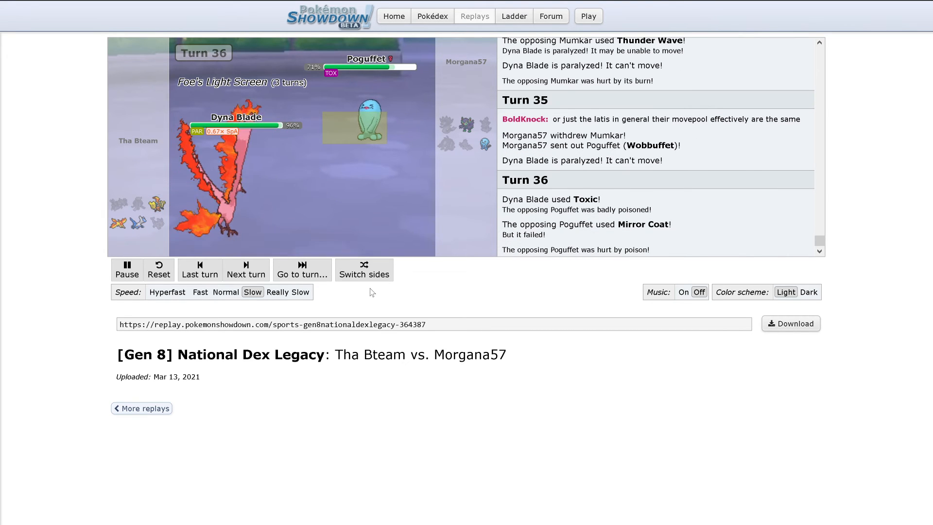
click(245, 269)
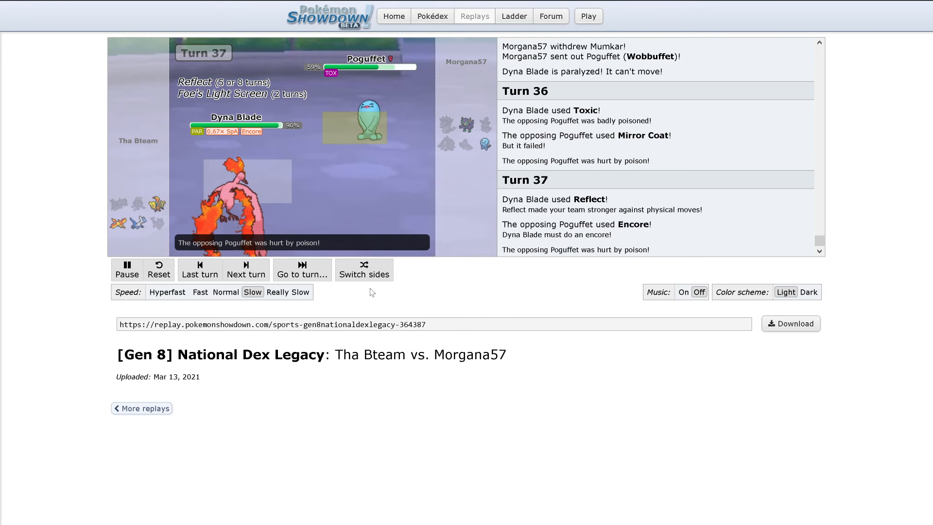
click(245, 269)
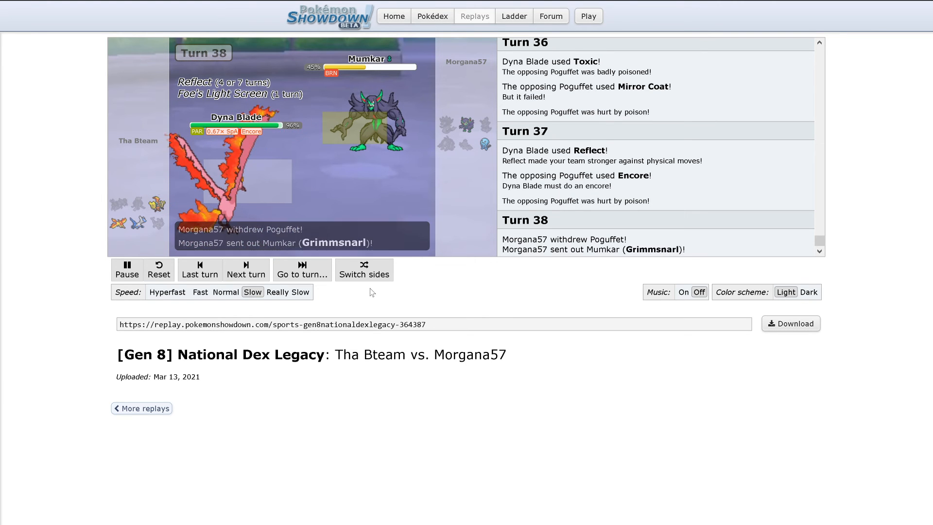
click(245, 269)
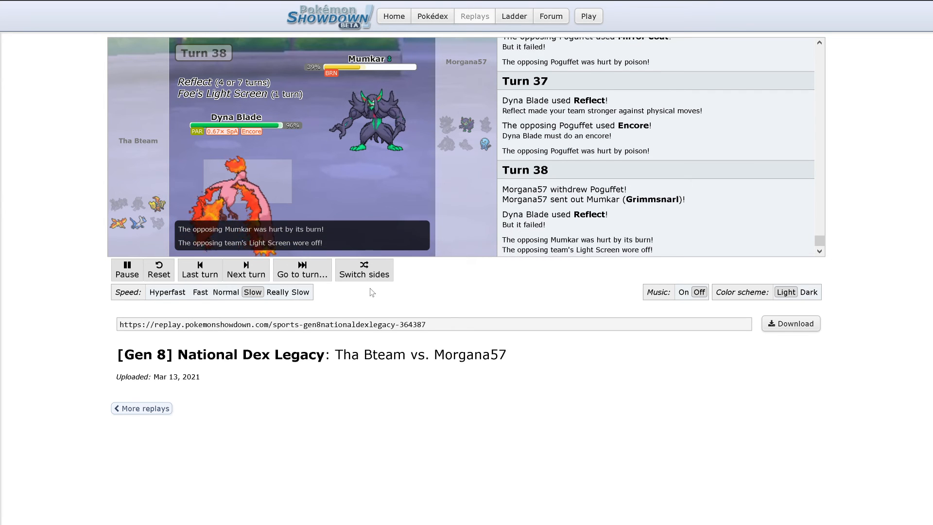
click(245, 269)
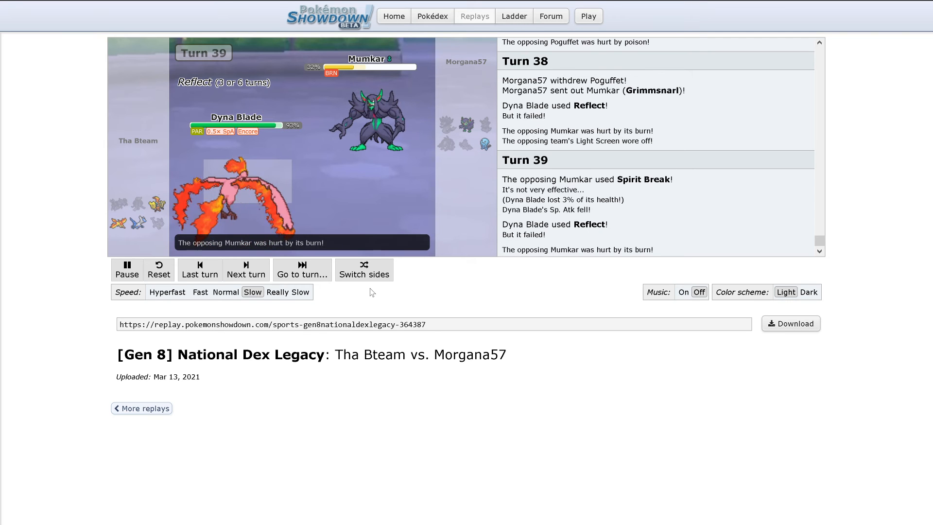
Play turns 40–45, through Mumkar's new Light Screen, Spirit Break, and Encore ending
click(246, 270)
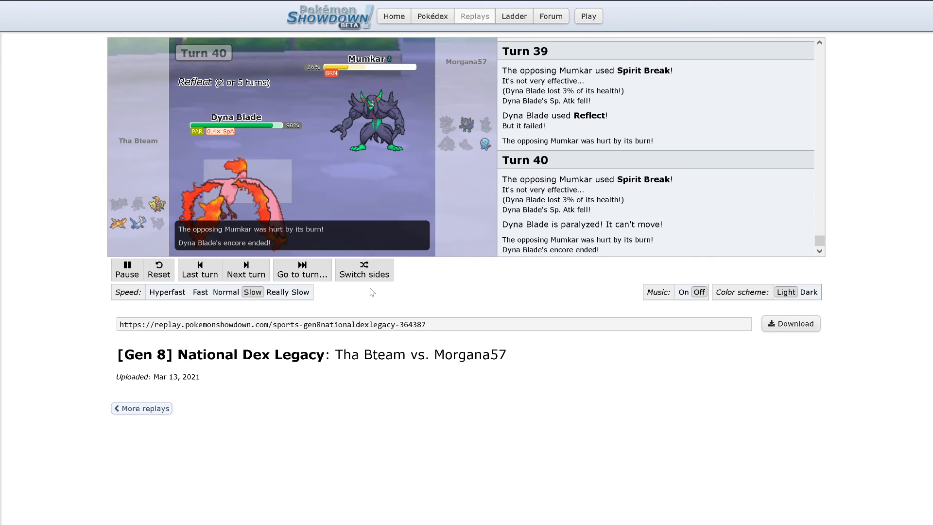
click(245, 269)
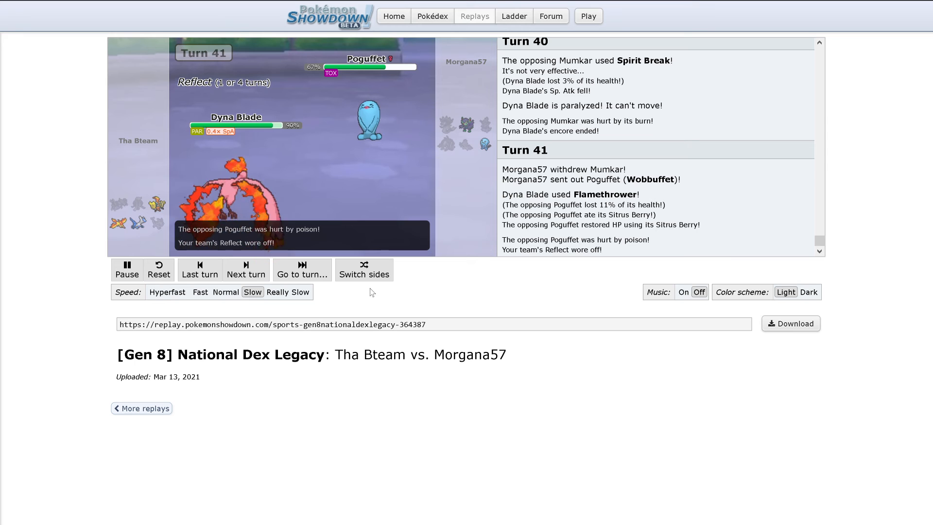
click(245, 269)
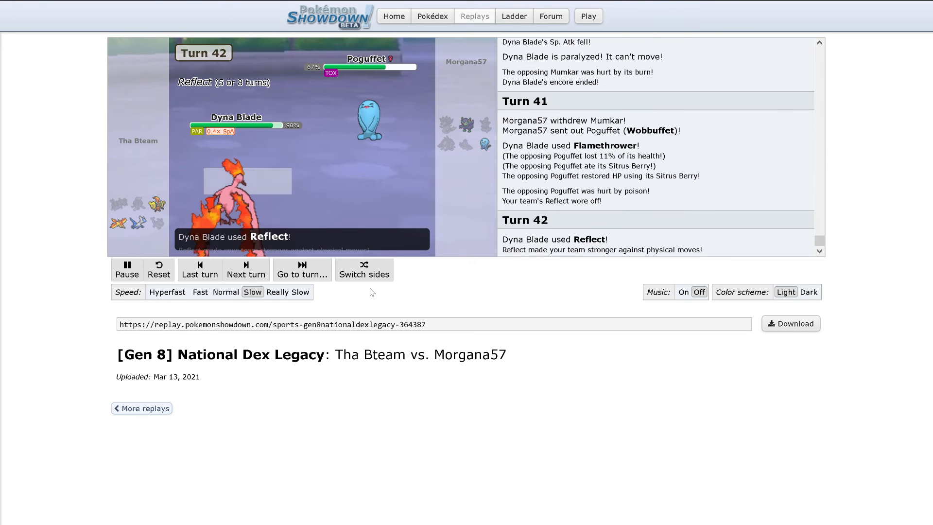
click(246, 269)
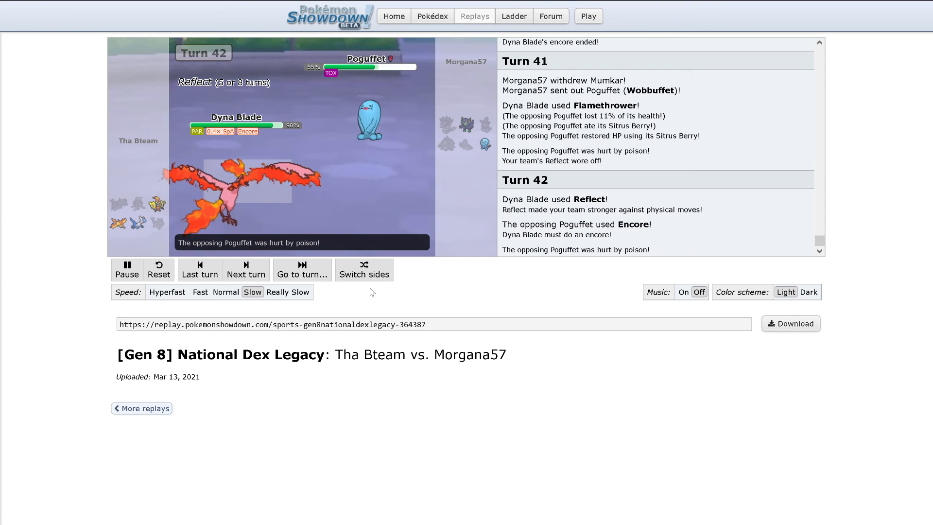
click(245, 268)
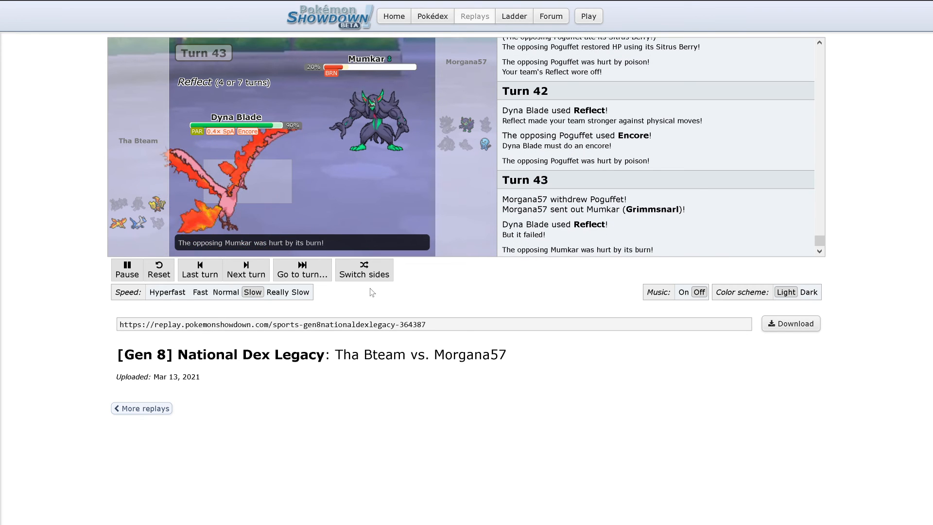
click(245, 269)
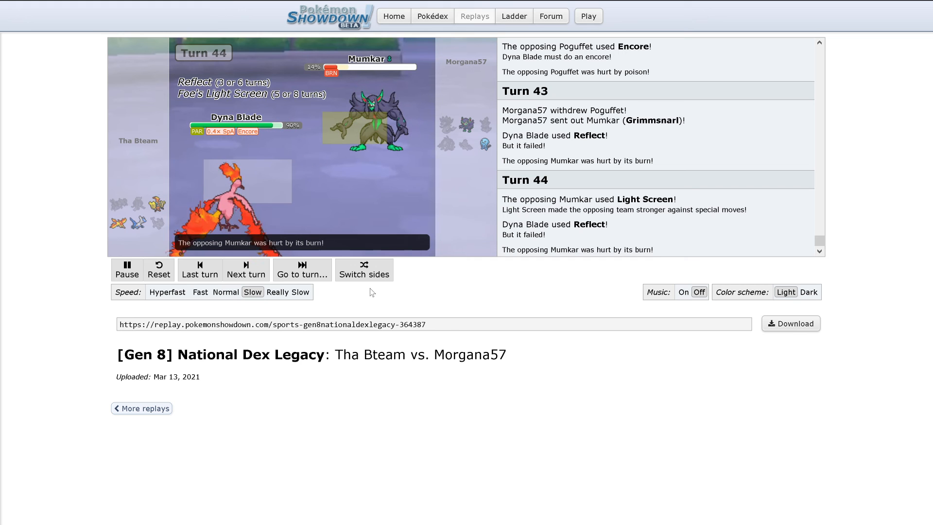
click(245, 269)
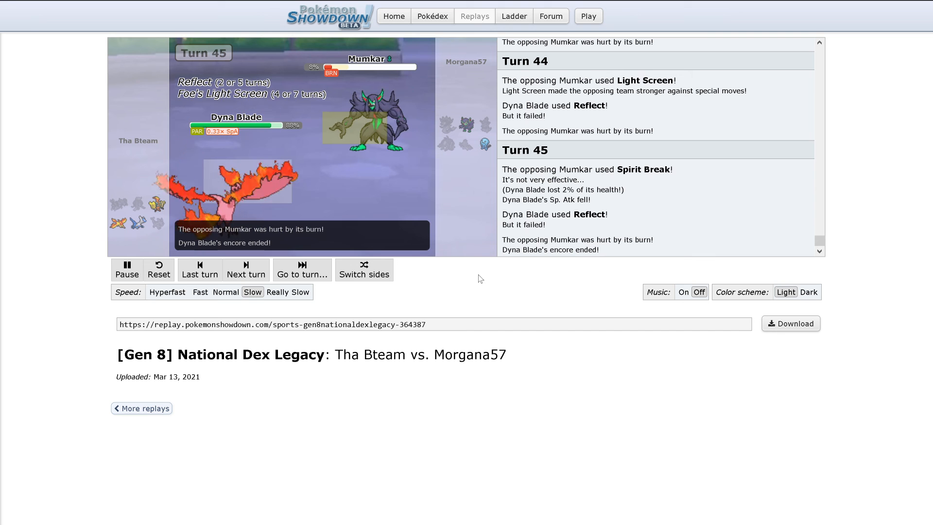
Play turns 46–50 as Mumkar faints and Poguffet's Mirror Coat keeps failing
click(245, 269)
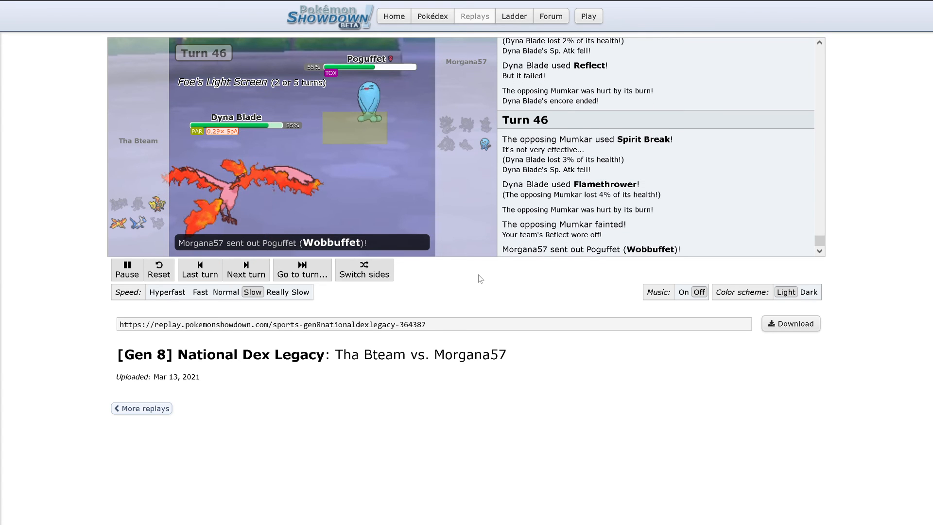
click(245, 269)
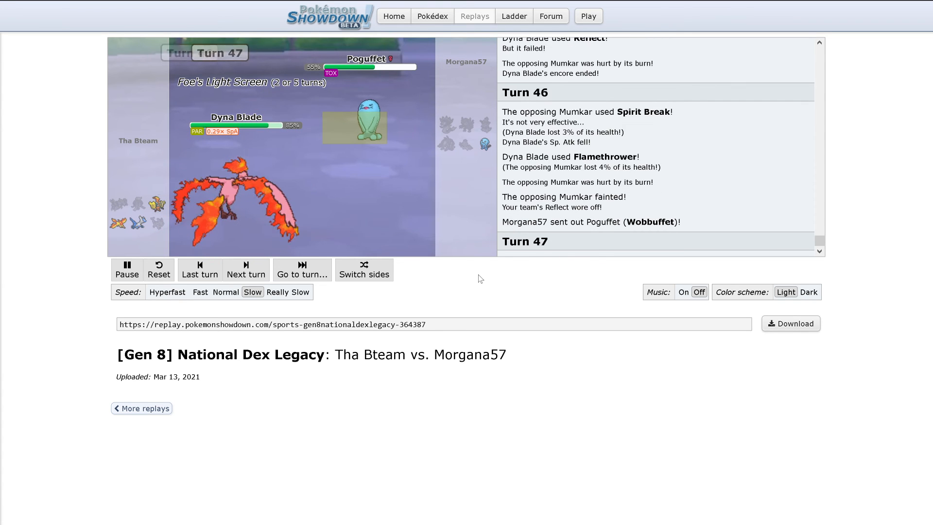
click(245, 270)
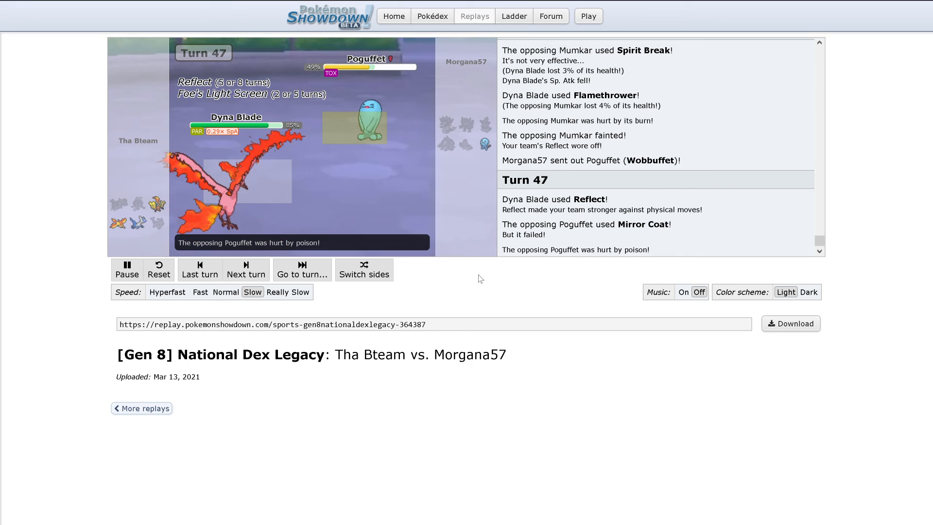
click(245, 268)
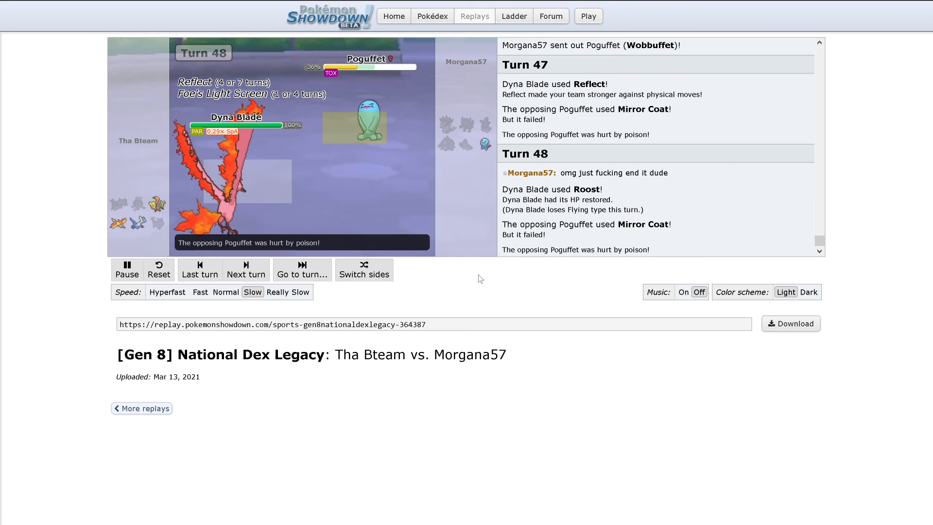
click(245, 269)
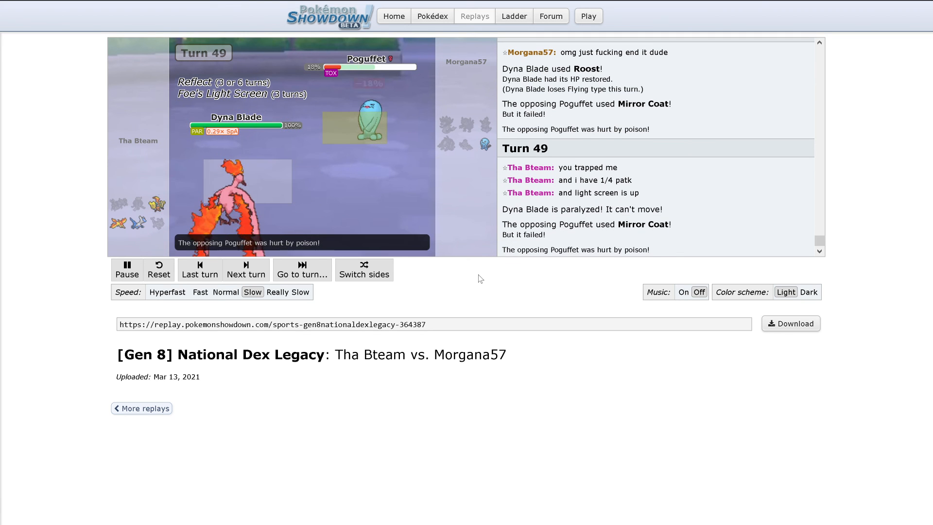
click(245, 269)
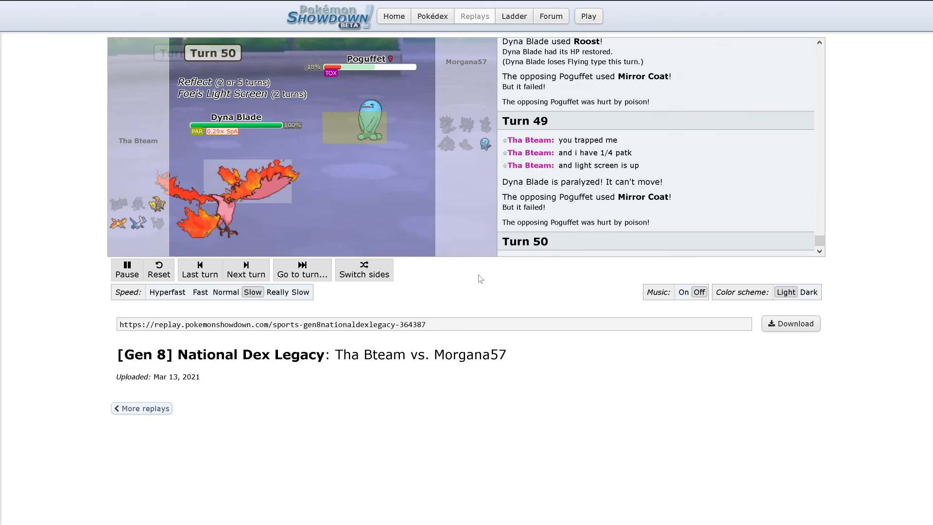
Finish turn 50 until Poguffet faints and 'Tha Bteam won the battle!' appears
click(245, 270)
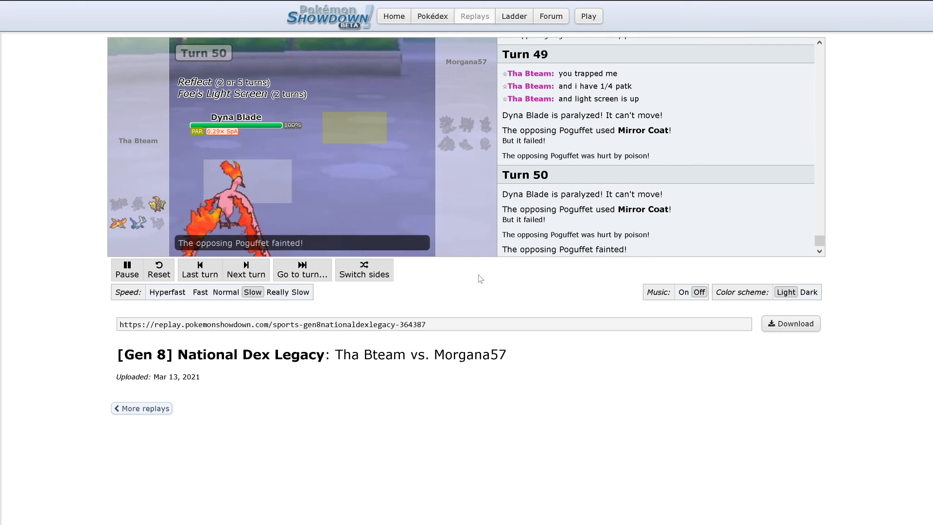
click(246, 268)
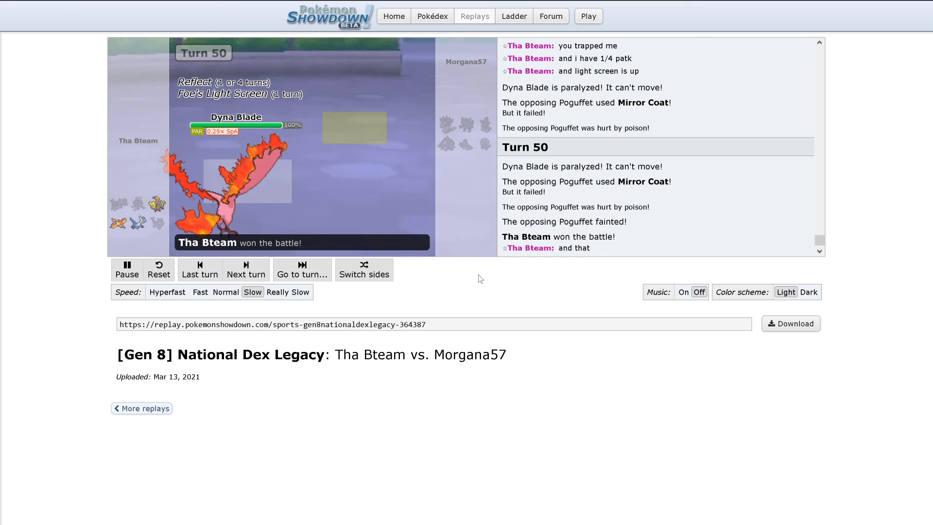